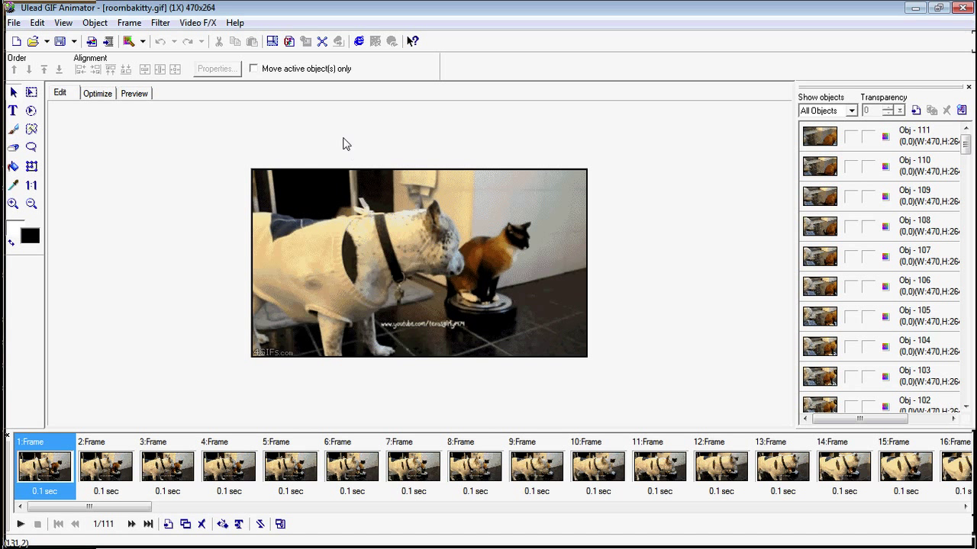
{"action": "mouse_move", "coordinate": [587, 137]}
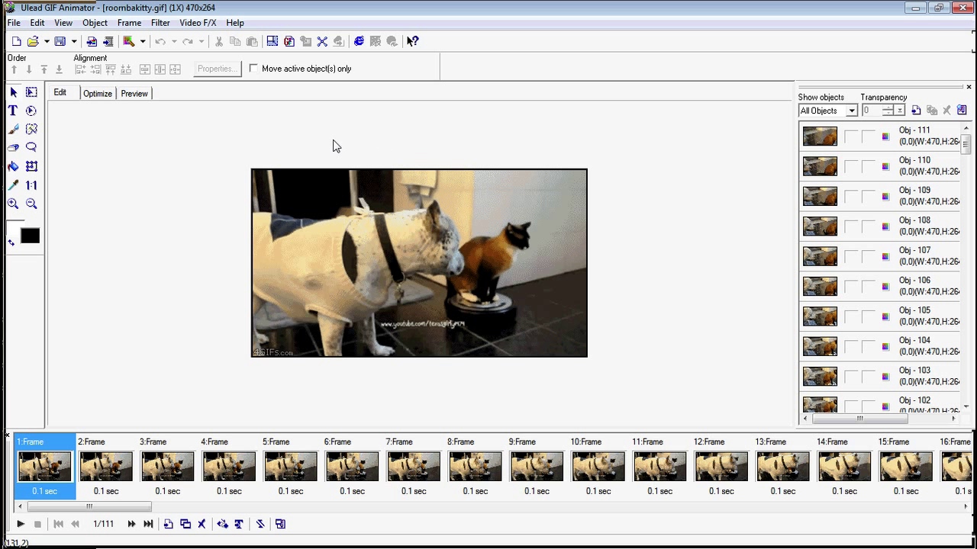
{"action": "mouse_move", "coordinate": [574, 295]}
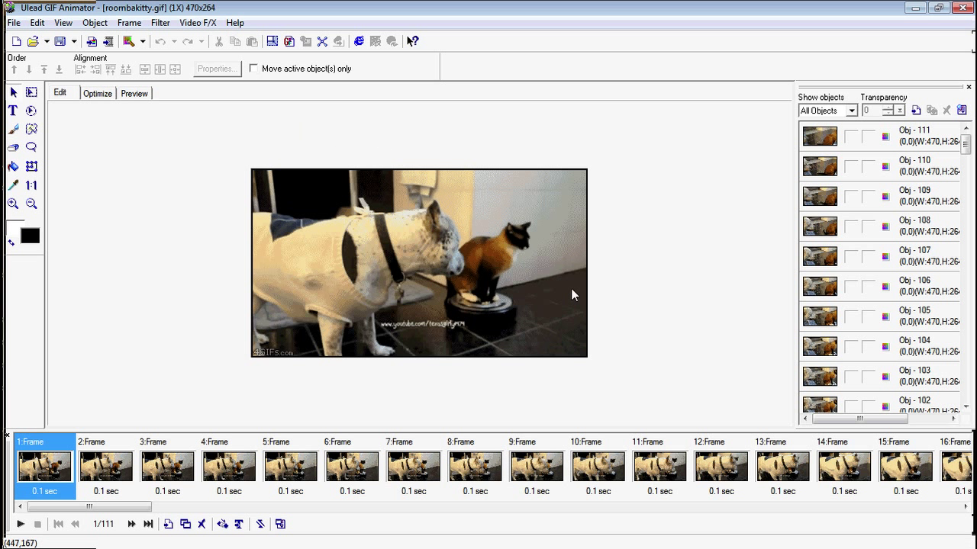
{"action": "mouse_move", "coordinate": [522, 300]}
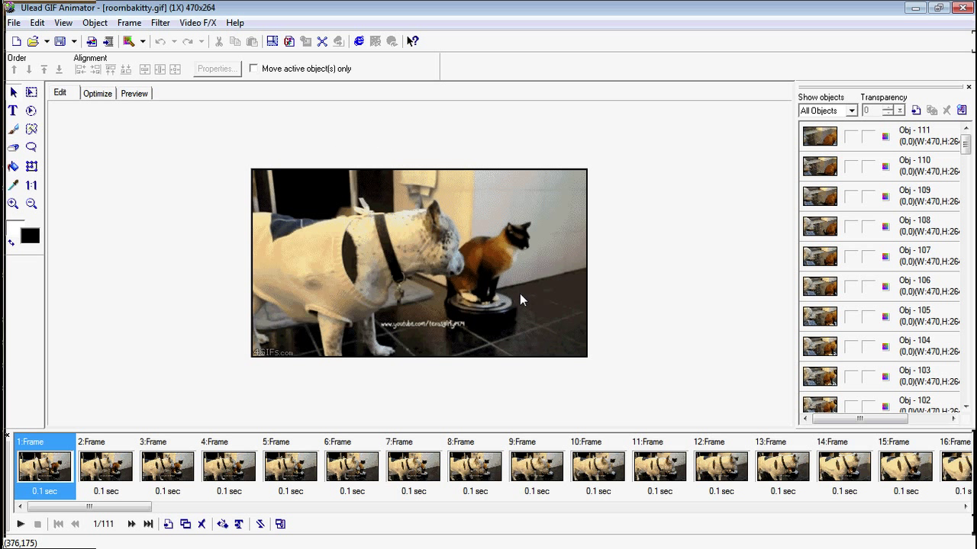
{"action": "mouse_move", "coordinate": [559, 328]}
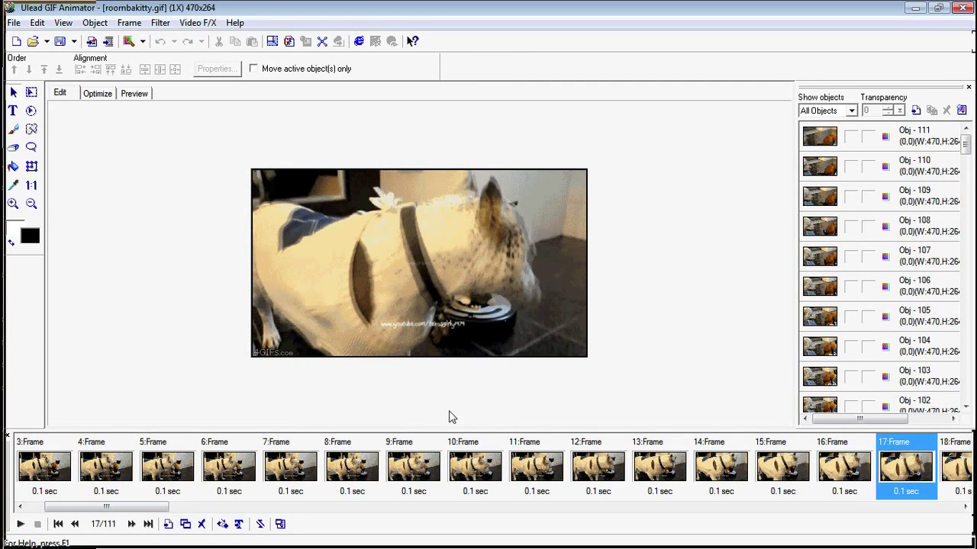
- Select the even-numbered frames 2, 4 and onward up to frame 30
{"action": "left_click", "coordinate": [43, 466]}
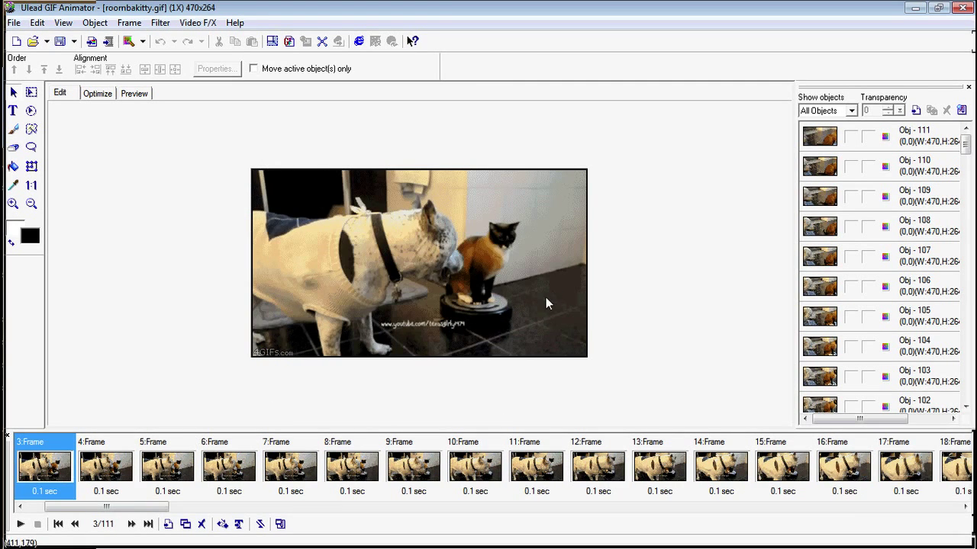
{"action": "mouse_move", "coordinate": [465, 279]}
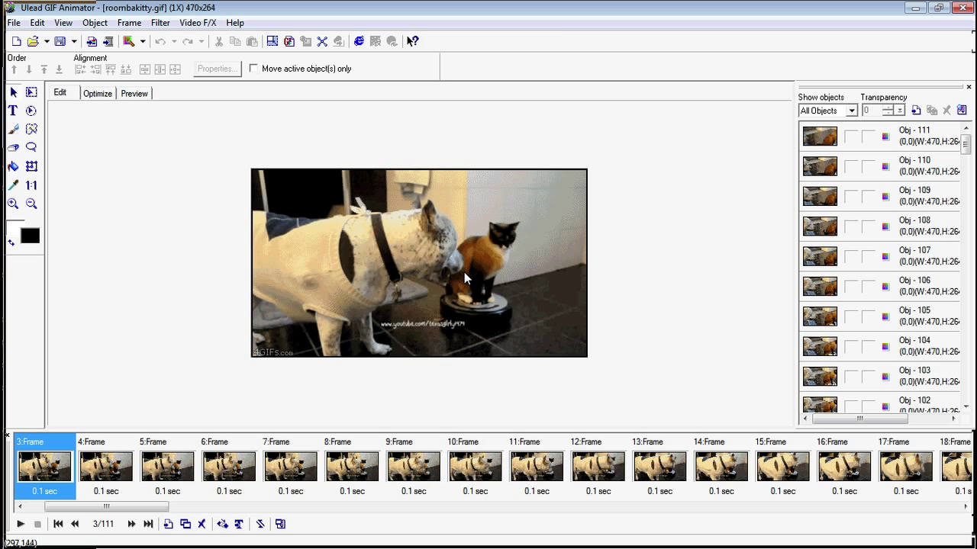
{"action": "mouse_move", "coordinate": [435, 389]}
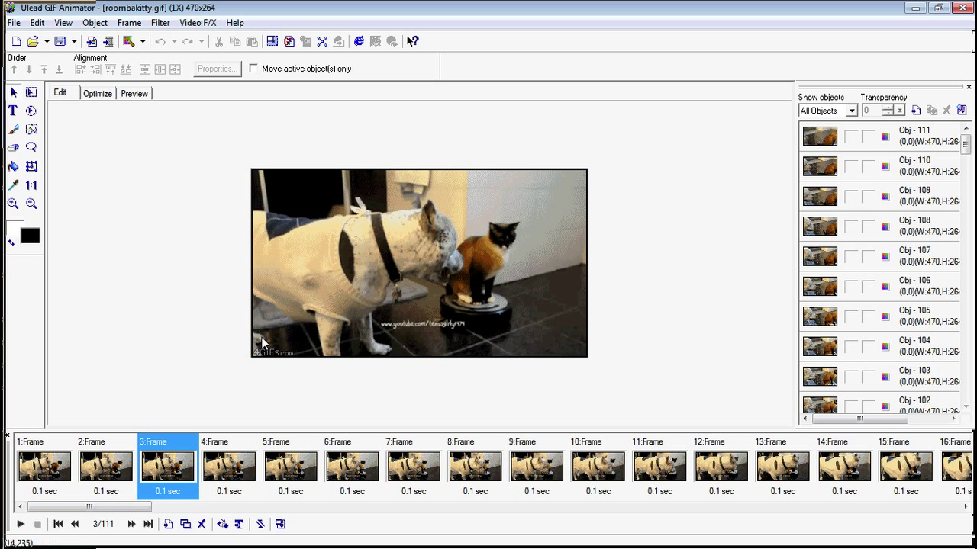
{"action": "mouse_move", "coordinate": [532, 260]}
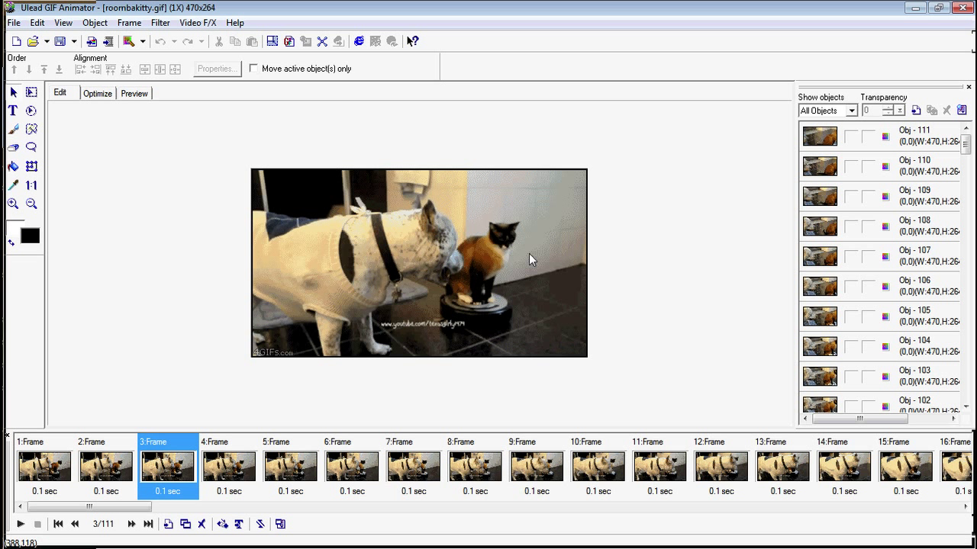
{"action": "mouse_move", "coordinate": [386, 289]}
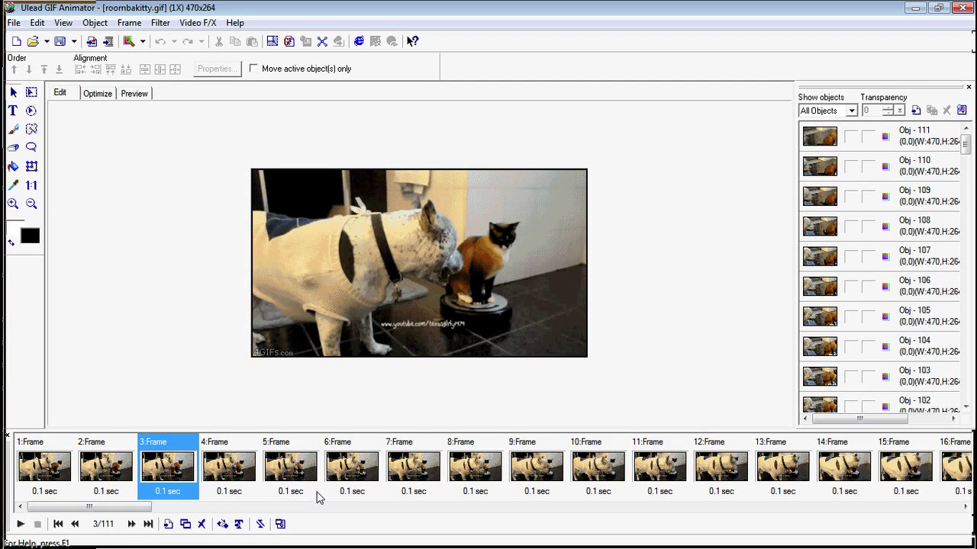
{"action": "mouse_move", "coordinate": [103, 465]}
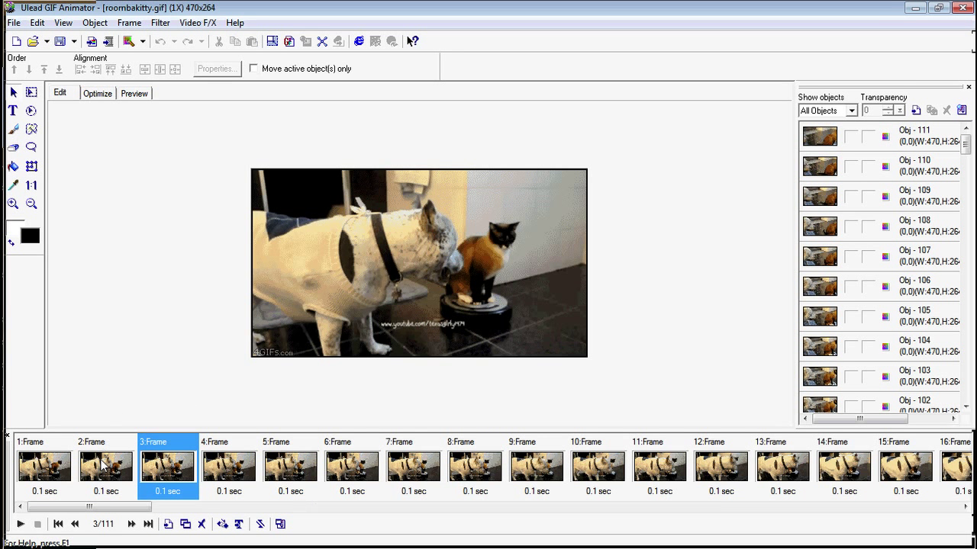
{"action": "left_click", "coordinate": [105, 466]}
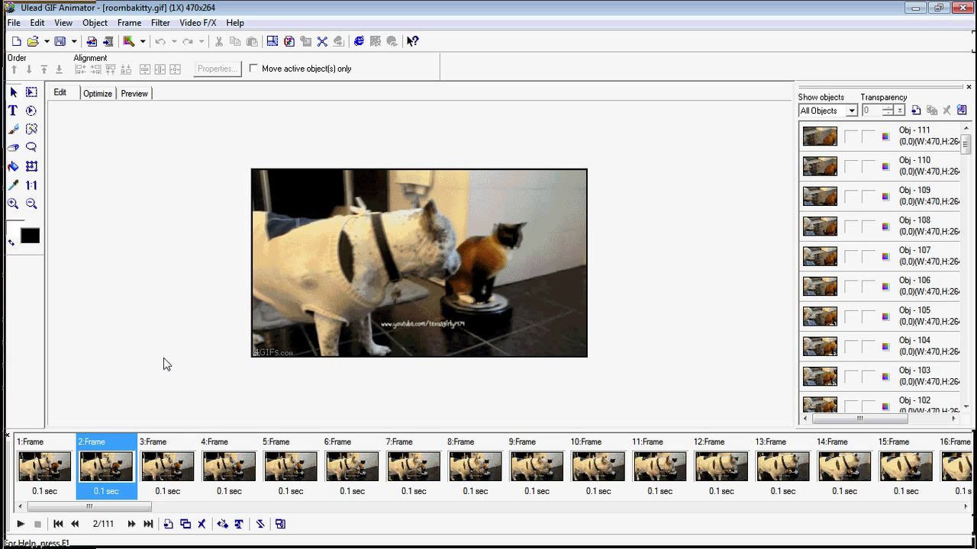
{"action": "mouse_move", "coordinate": [283, 400]}
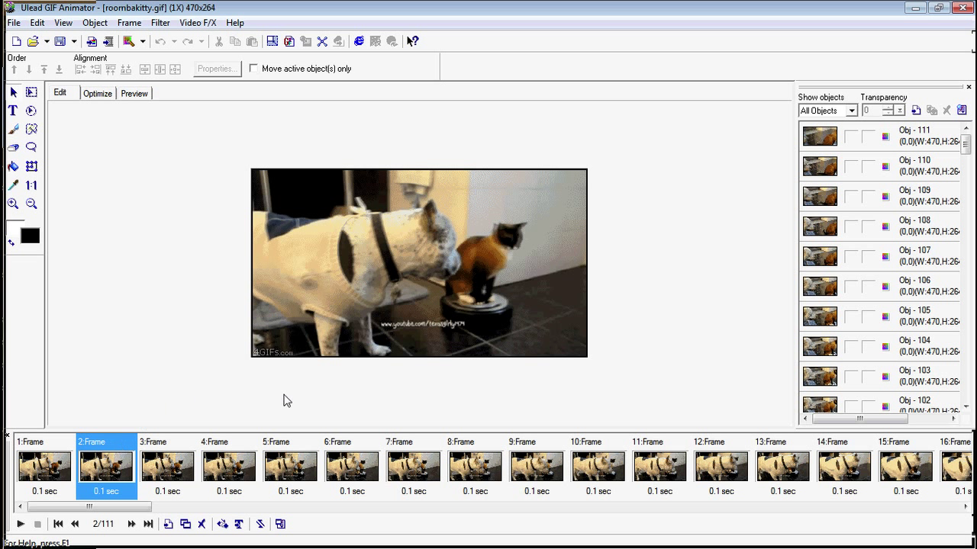
{"action": "mouse_move", "coordinate": [246, 423]}
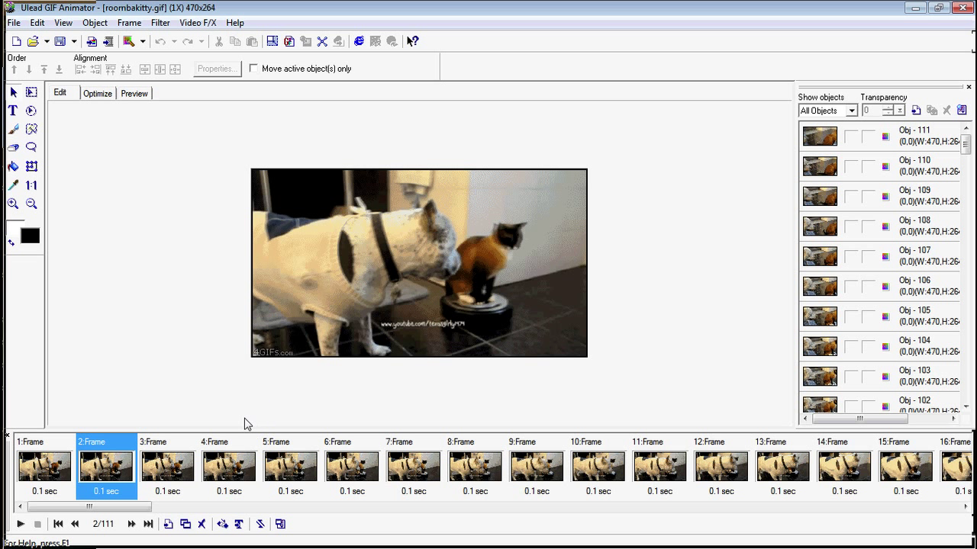
{"action": "mouse_move", "coordinate": [239, 464]}
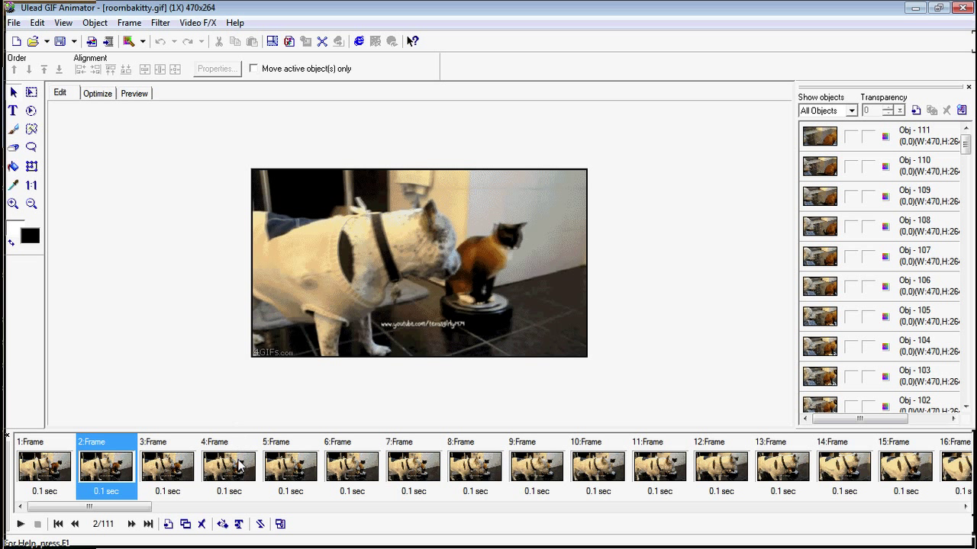
{"action": "left_click", "coordinate": [229, 466]}
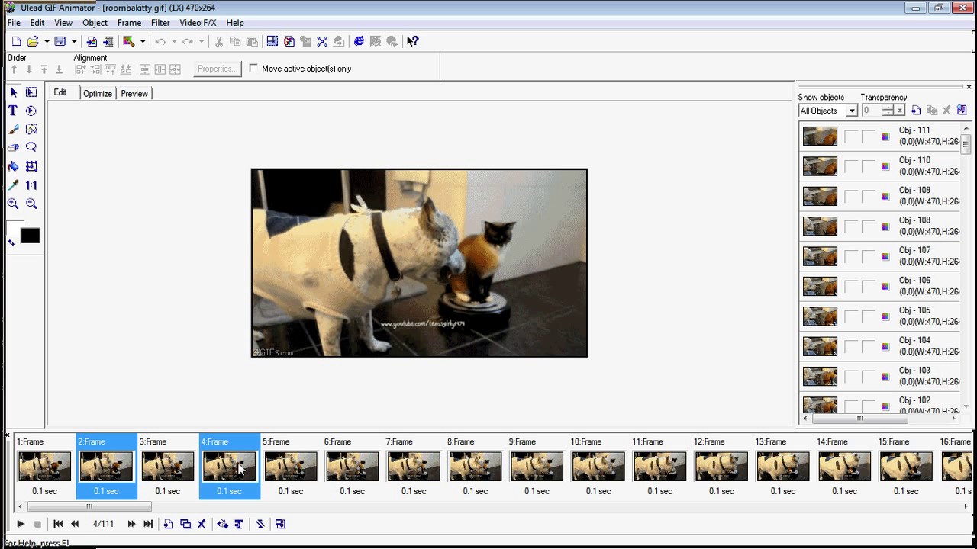
{"action": "left_click", "coordinate": [352, 463]}
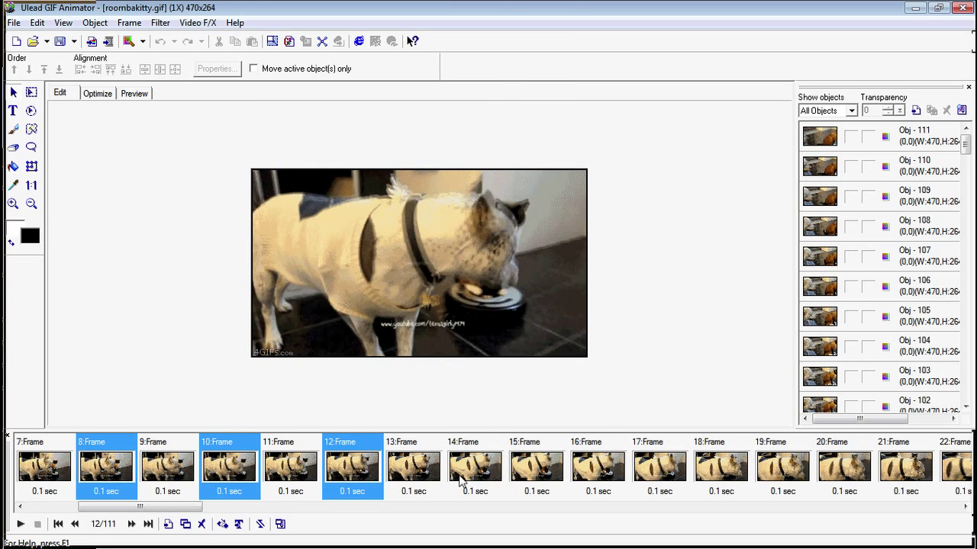
{"action": "left_click", "coordinate": [720, 466]}
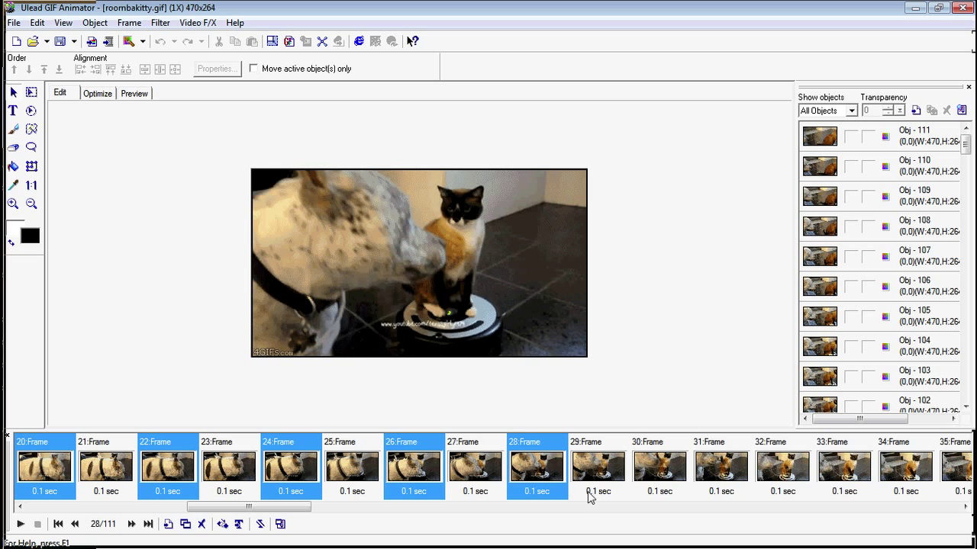
{"action": "left_click", "coordinate": [659, 467]}
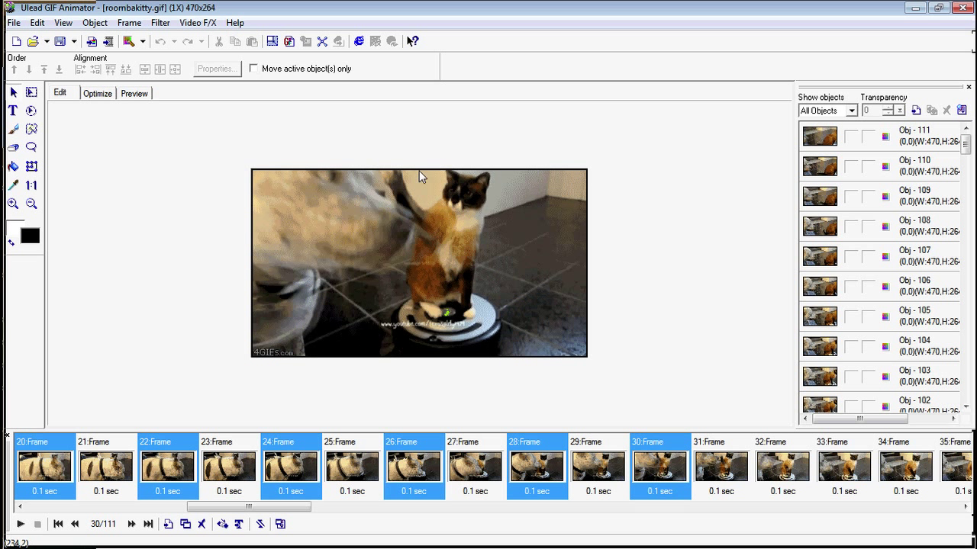
{"action": "mouse_move", "coordinate": [405, 230]}
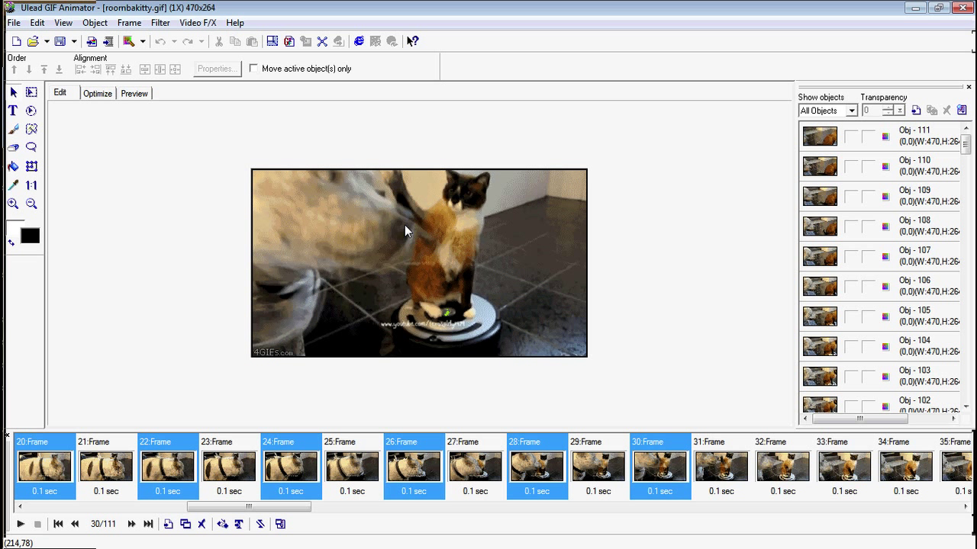
{"action": "mouse_move", "coordinate": [403, 232]}
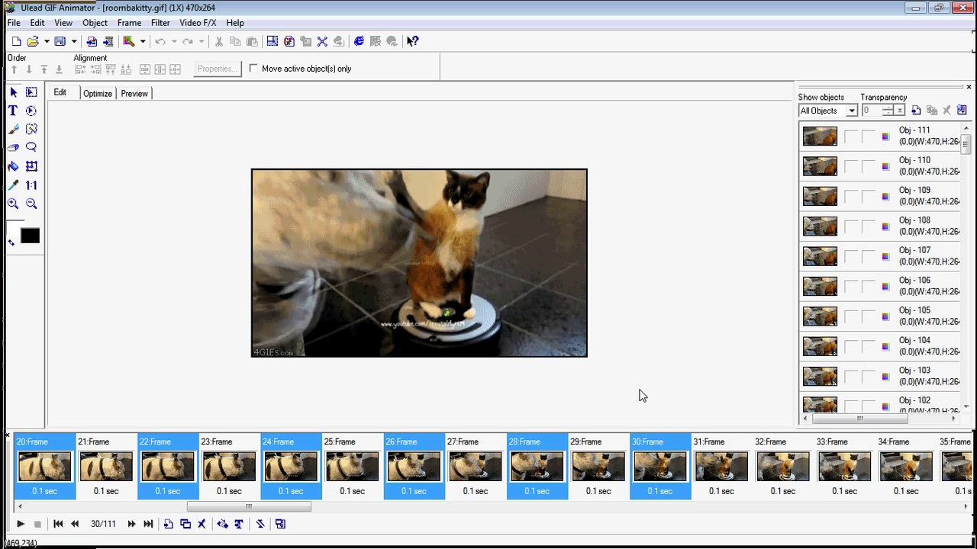
{"action": "mouse_move", "coordinate": [417, 224]}
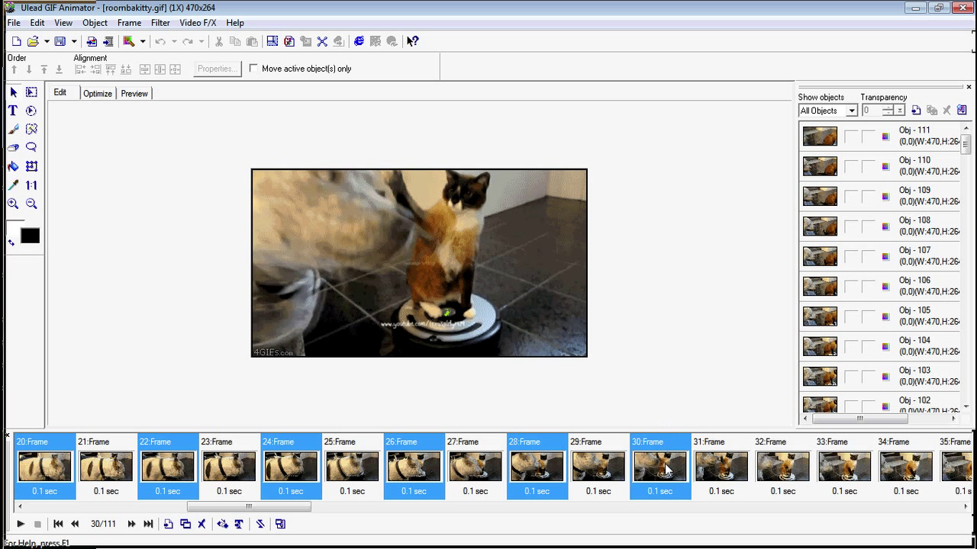
- Fix the selection around frames 29–33 and continue marking alternate frames through frame 111
{"action": "left_click", "coordinate": [598, 466]}
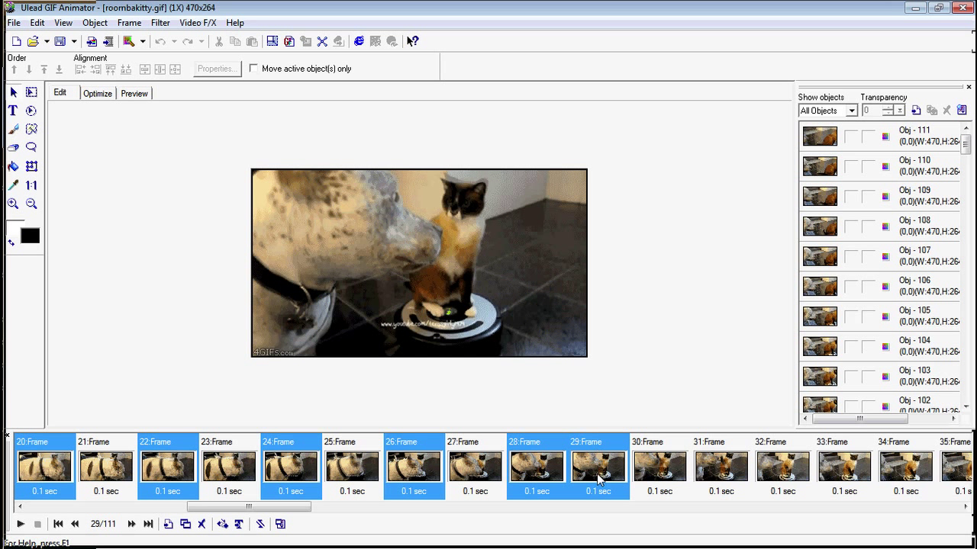
{"action": "mouse_move", "coordinate": [609, 467]}
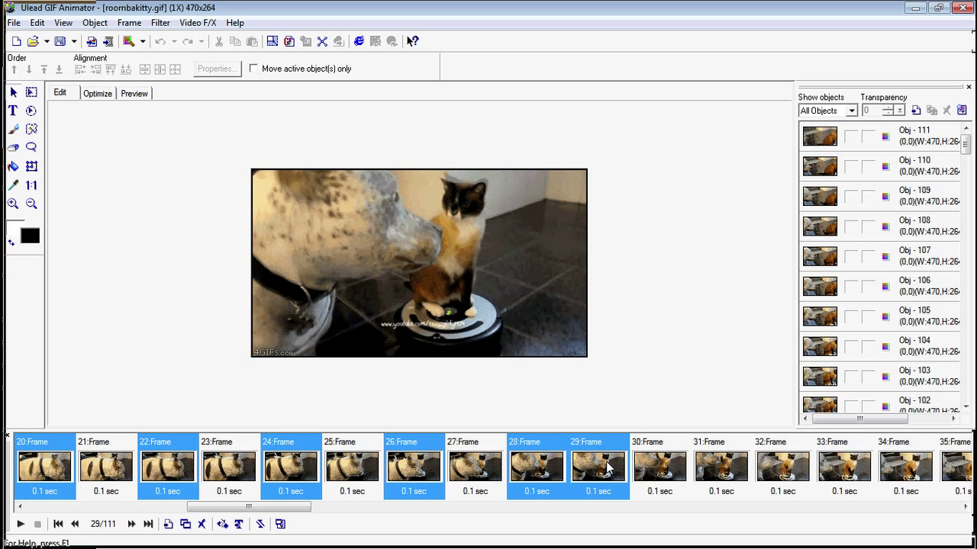
{"action": "mouse_move", "coordinate": [616, 469]}
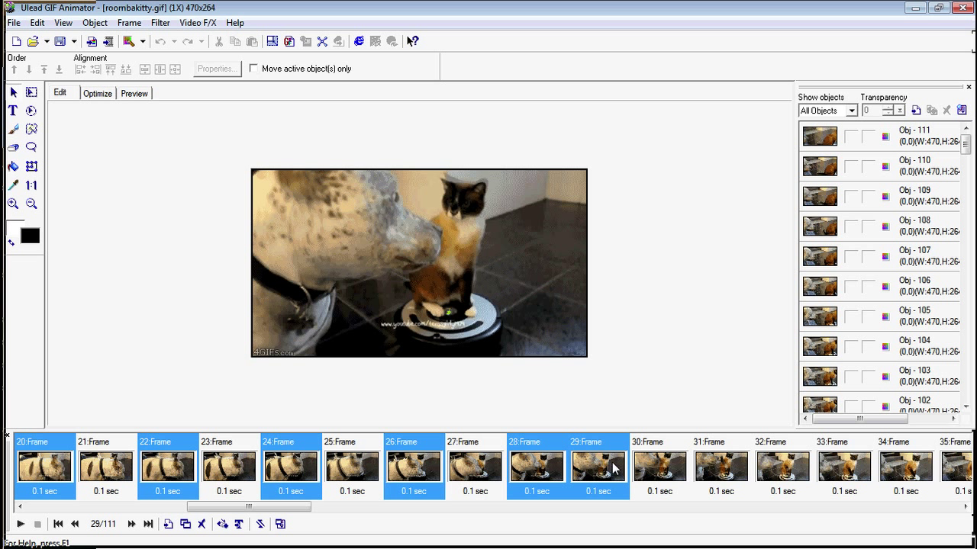
{"action": "left_click", "coordinate": [659, 465]}
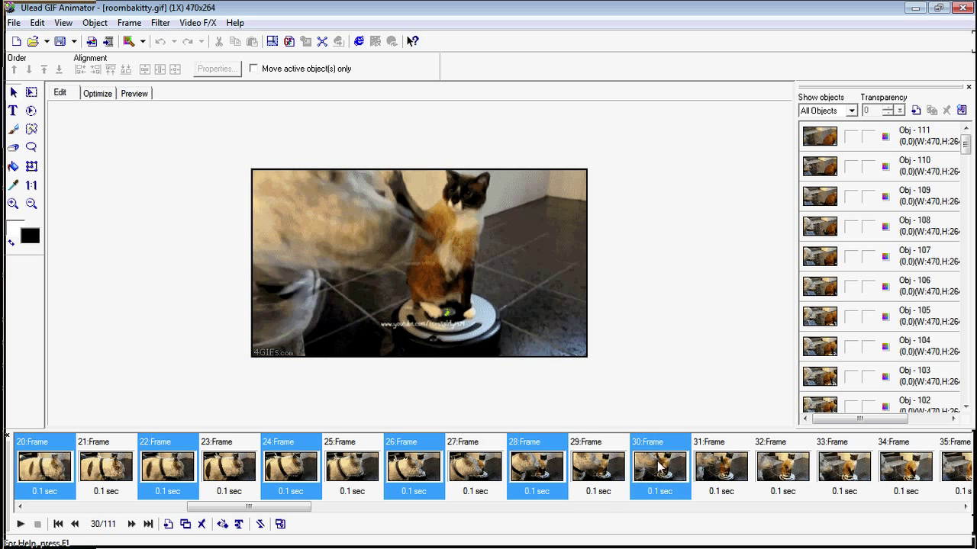
{"action": "left_click", "coordinate": [720, 465]}
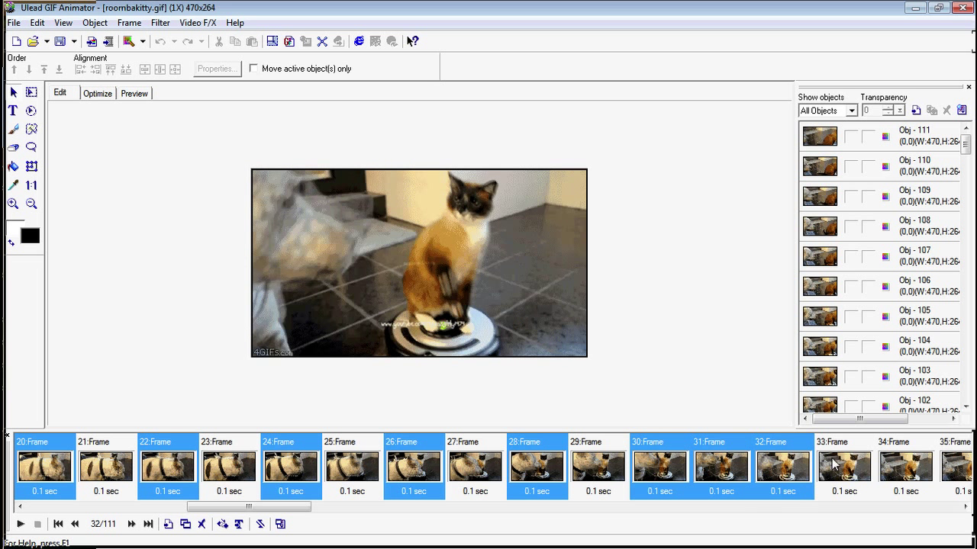
{"action": "left_click", "coordinate": [843, 466]}
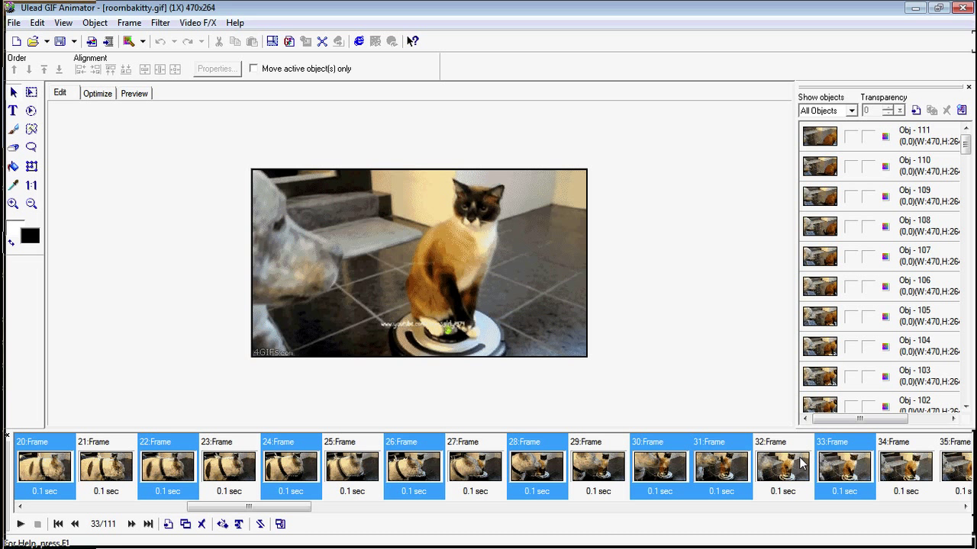
{"action": "left_click", "coordinate": [781, 465]}
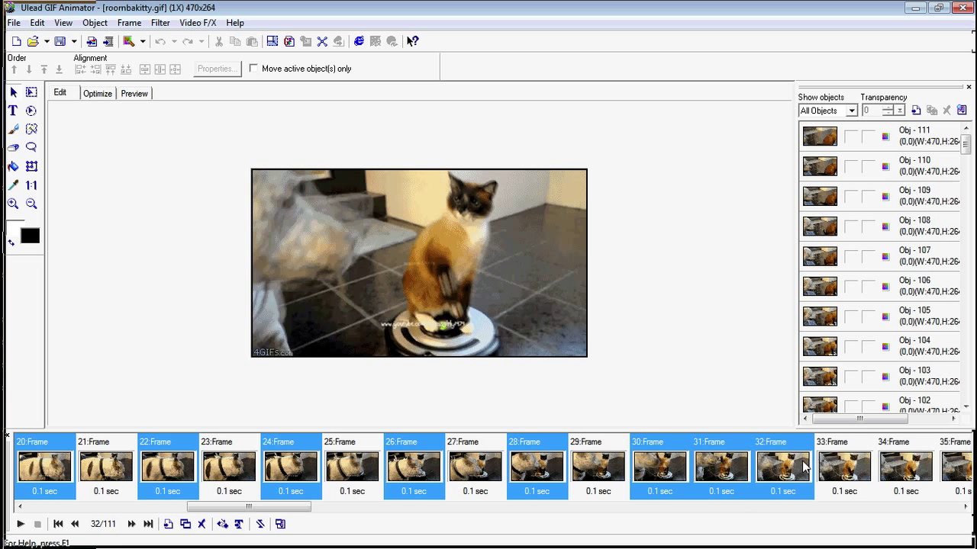
{"action": "left_click", "coordinate": [843, 466]}
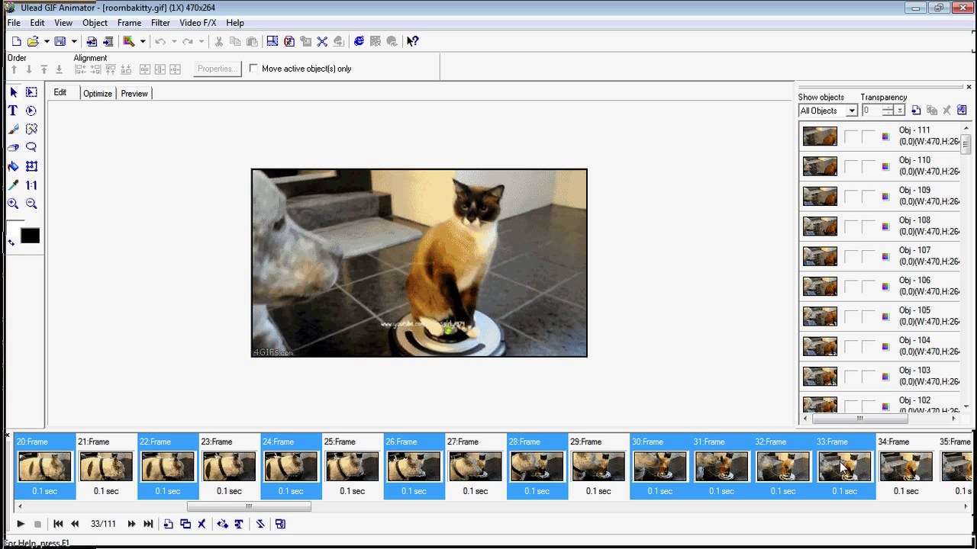
{"action": "mouse_move", "coordinate": [813, 481]}
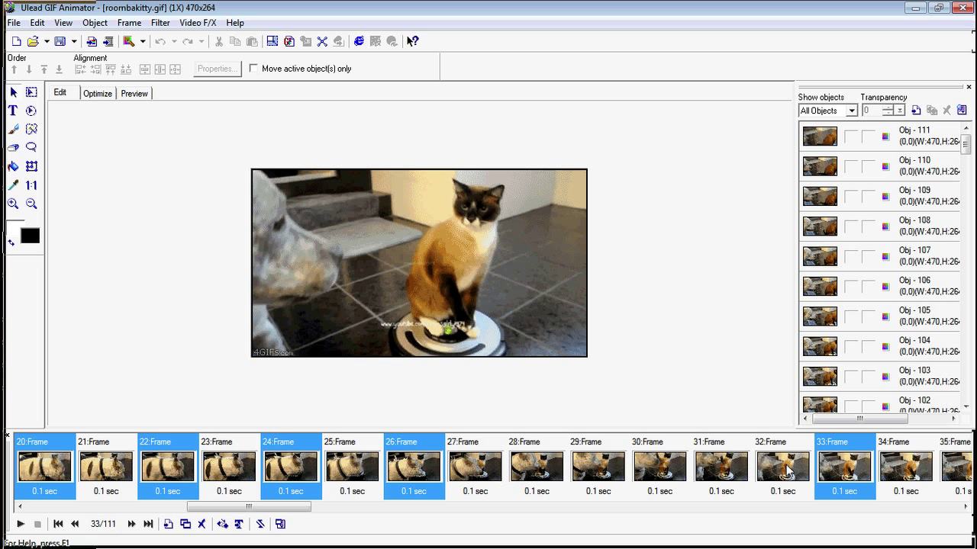
{"action": "mouse_move", "coordinate": [771, 466]}
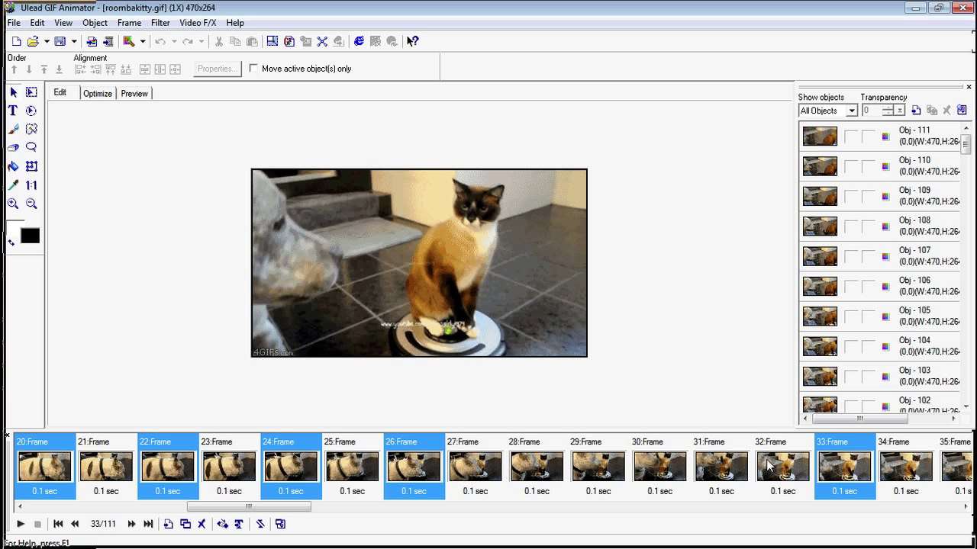
{"action": "left_click_drag", "start_coordinate": [250, 506], "coordinate": [284, 511]}
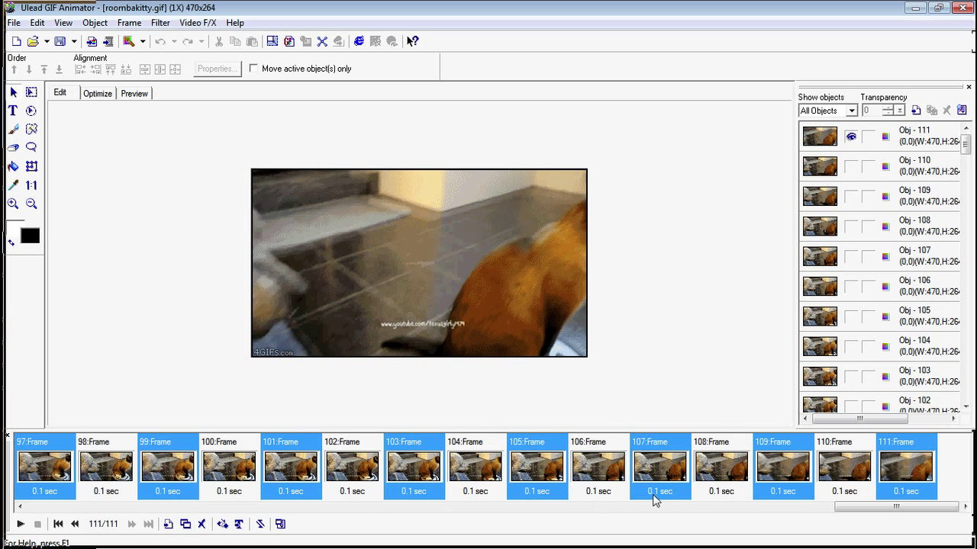
{"action": "mouse_move", "coordinate": [701, 319]}
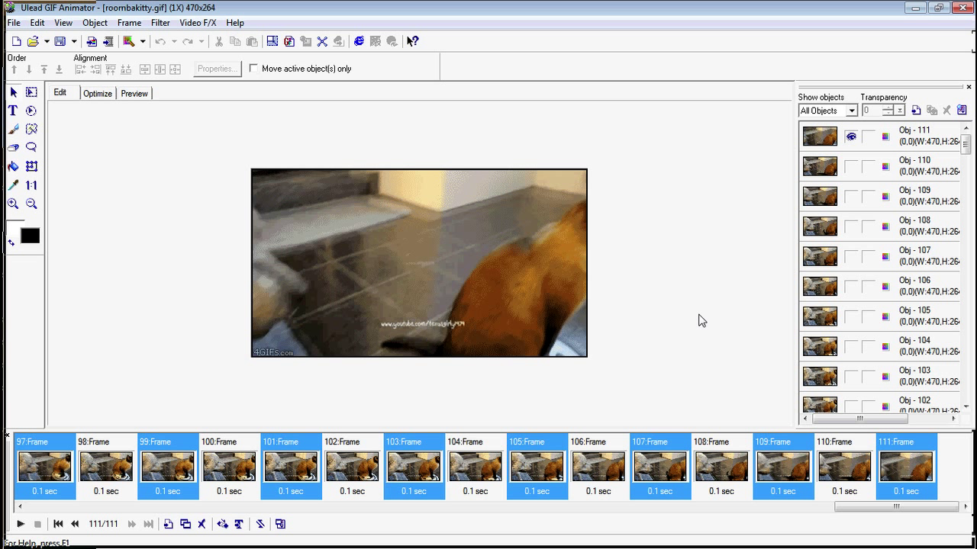
- Delete the selected frames, confirm with Yes, and return to frame 1
{"action": "left_click", "coordinate": [201, 524]}
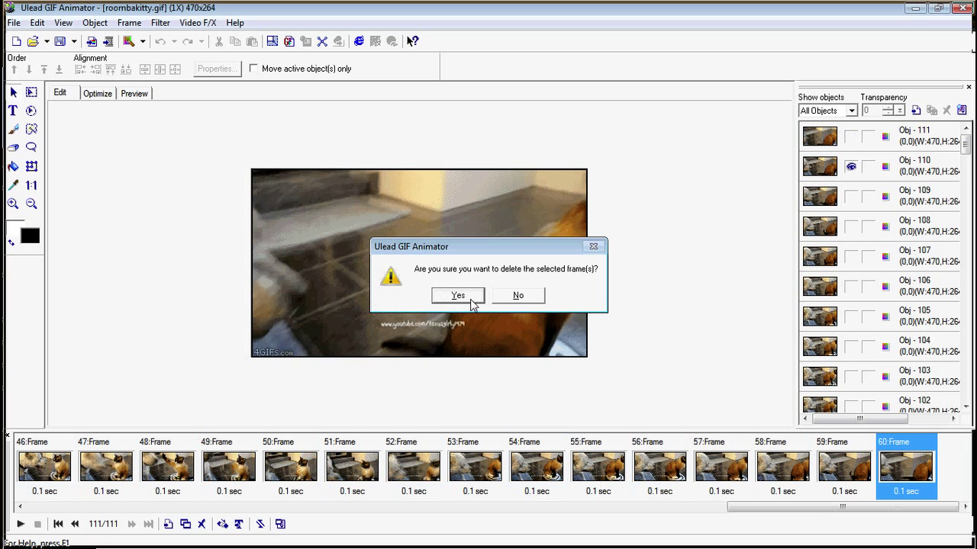
{"action": "left_click", "coordinate": [458, 296]}
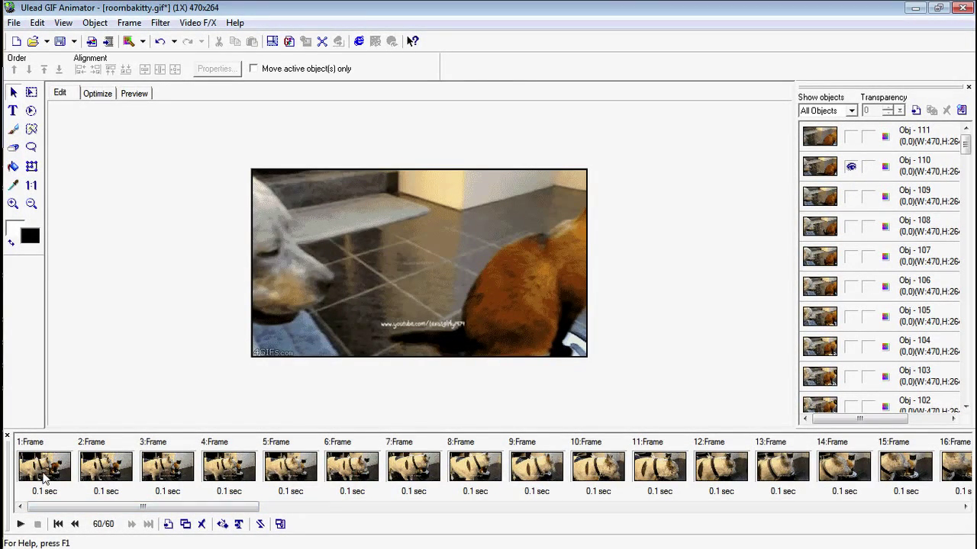
{"action": "left_click", "coordinate": [228, 466]}
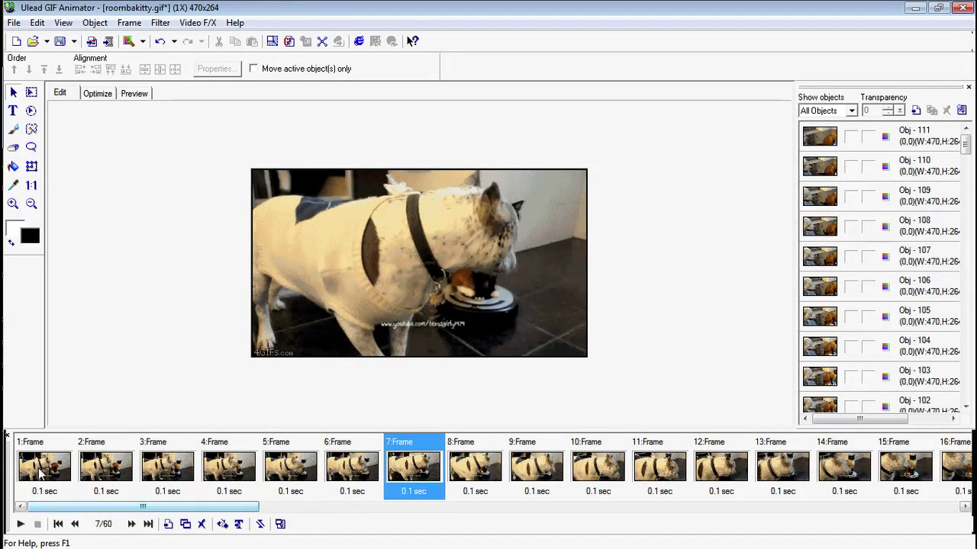
{"action": "left_click", "coordinate": [44, 465]}
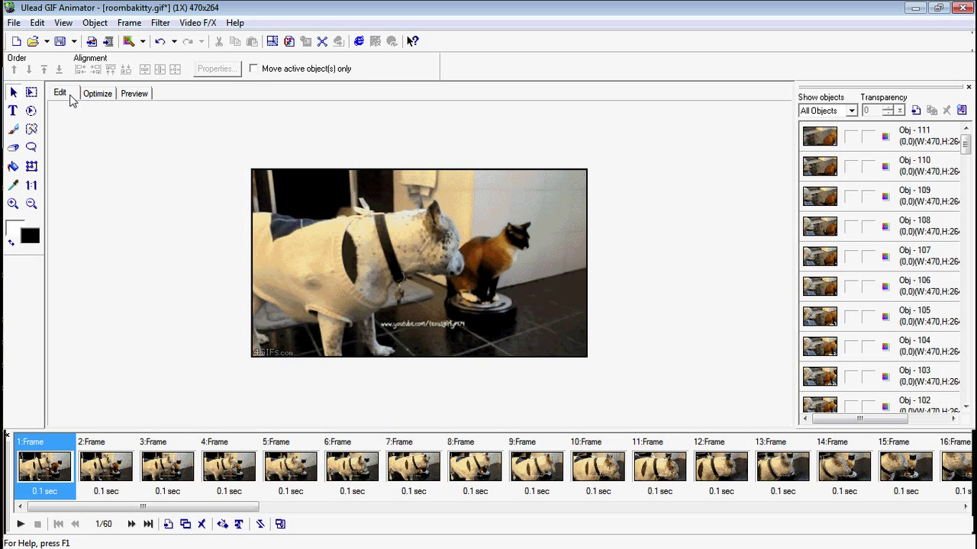
- Switch to the Optimize view to compare 4,091 KB original with 2,223 KB compressed
{"action": "left_click", "coordinate": [97, 93]}
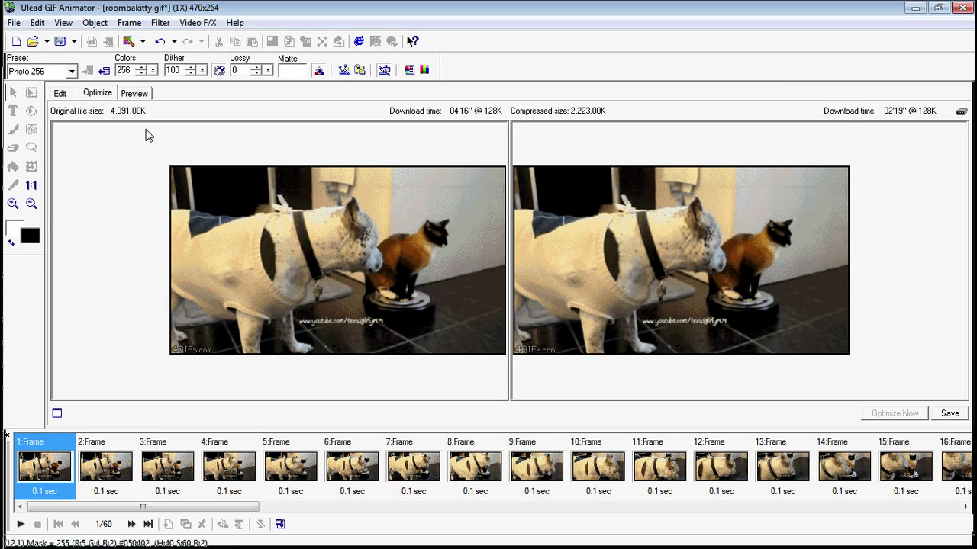
{"action": "mouse_move", "coordinate": [588, 124]}
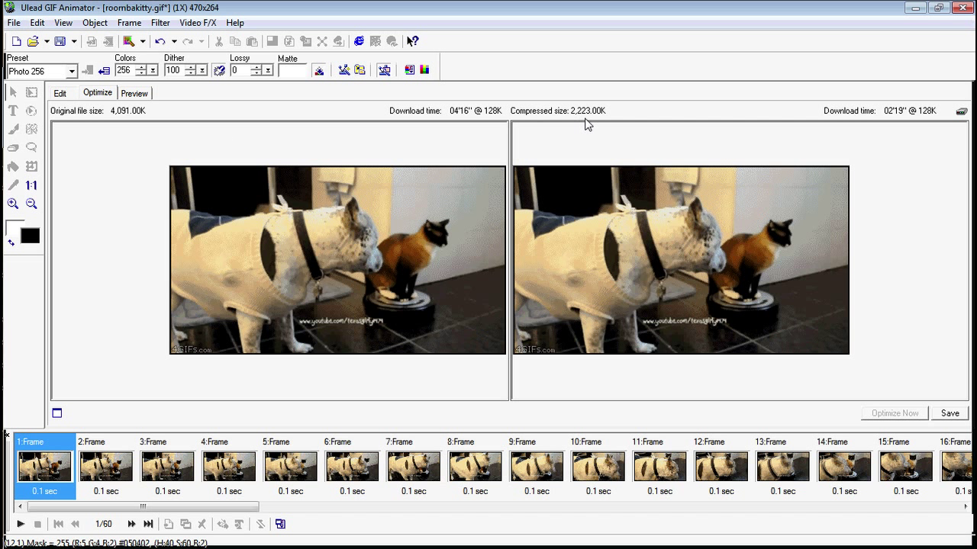
{"action": "mouse_move", "coordinate": [605, 125]}
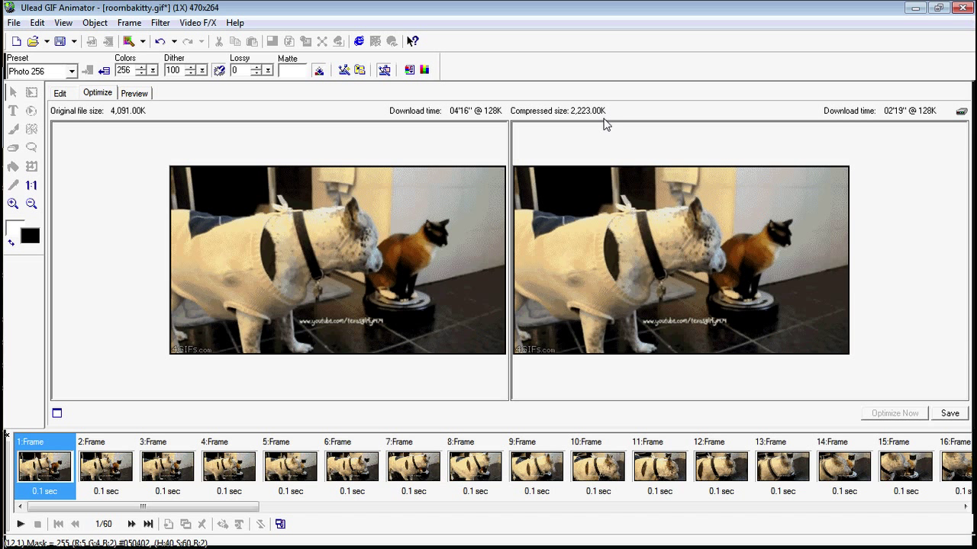
{"action": "mouse_move", "coordinate": [615, 252]}
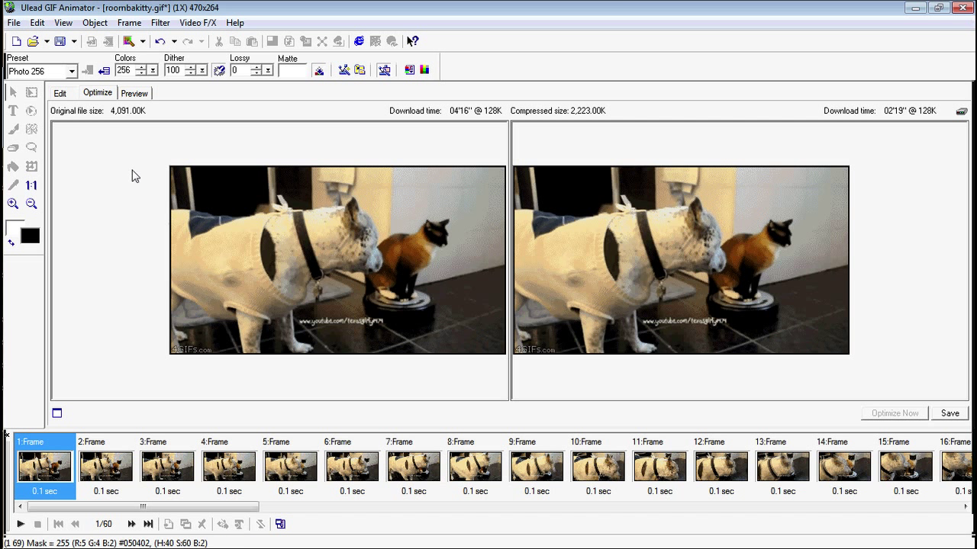
- Resize the image to width 300 (300×169), keeping aspect ratio and Fair quality
{"action": "left_click", "coordinate": [59, 92]}
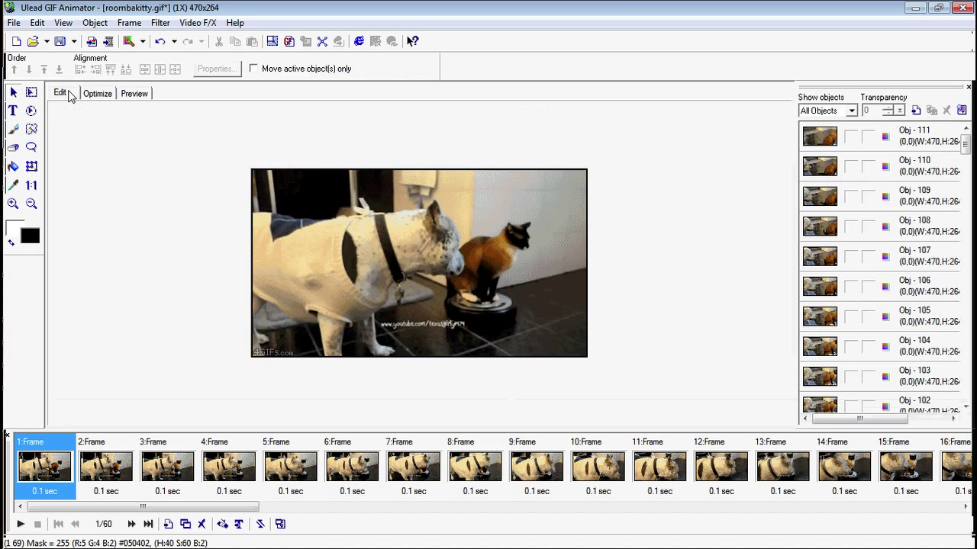
{"action": "mouse_move", "coordinate": [471, 184]}
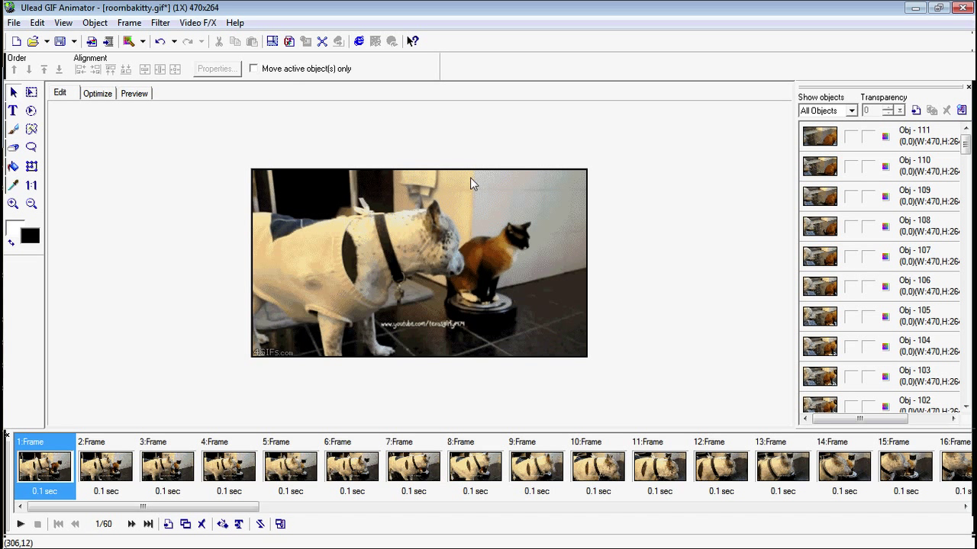
{"action": "left_click", "coordinate": [36, 22]}
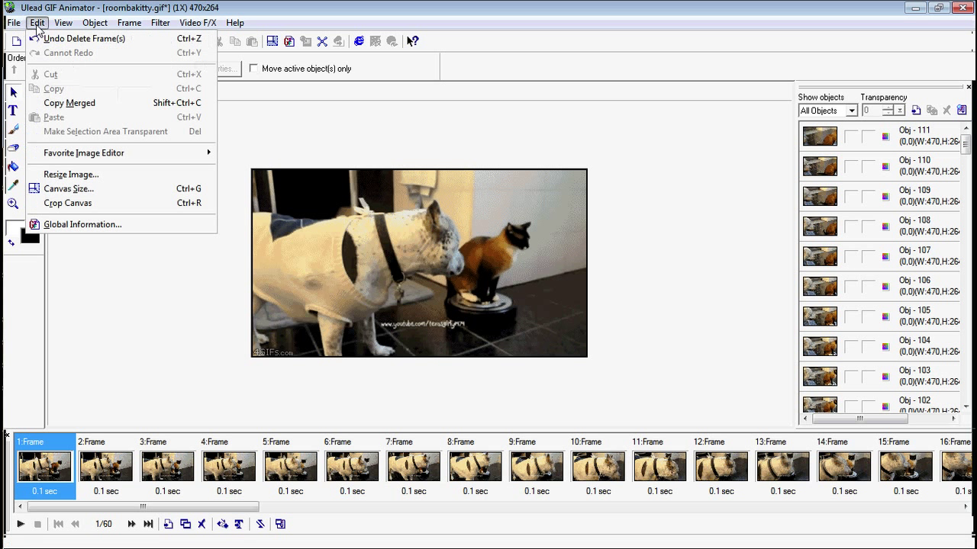
{"action": "left_click", "coordinate": [61, 93]}
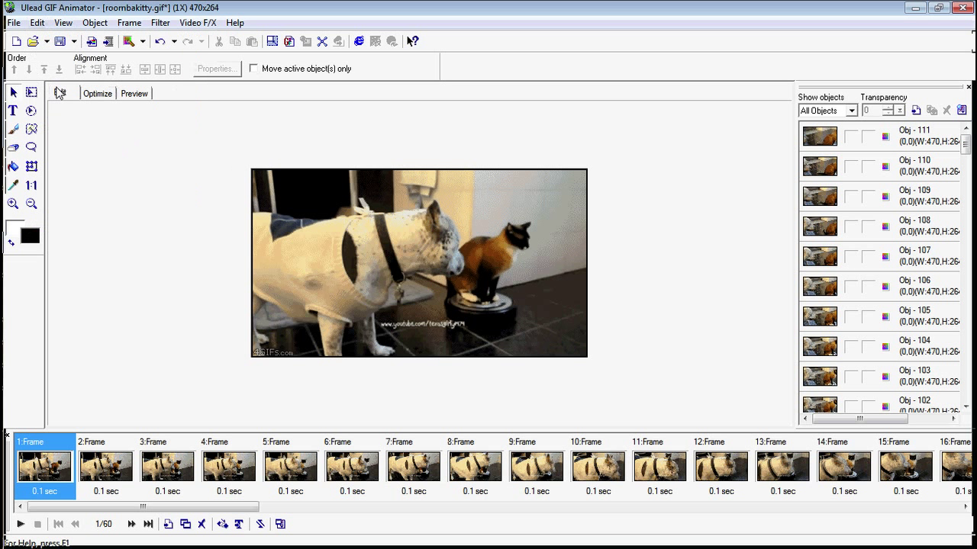
{"action": "left_click", "coordinate": [37, 22]}
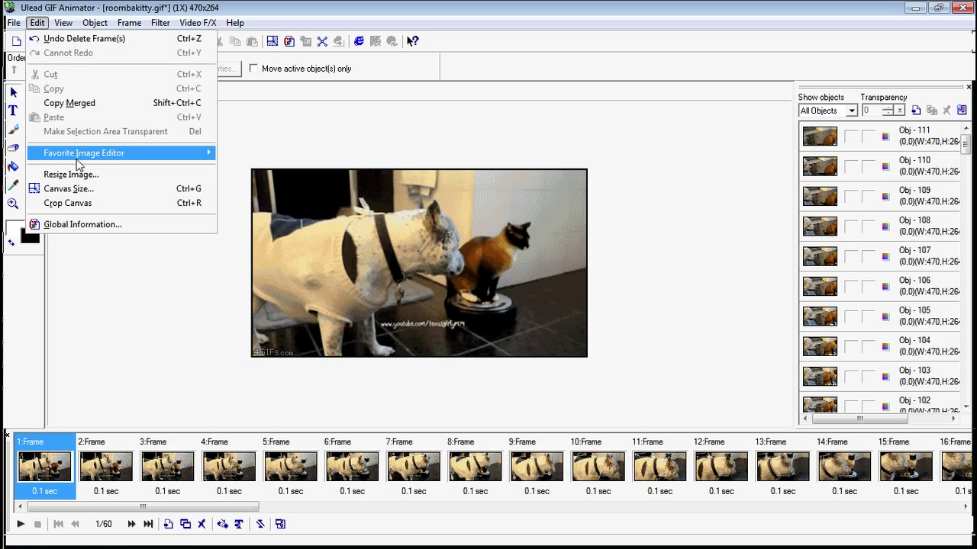
{"action": "left_click", "coordinate": [69, 174]}
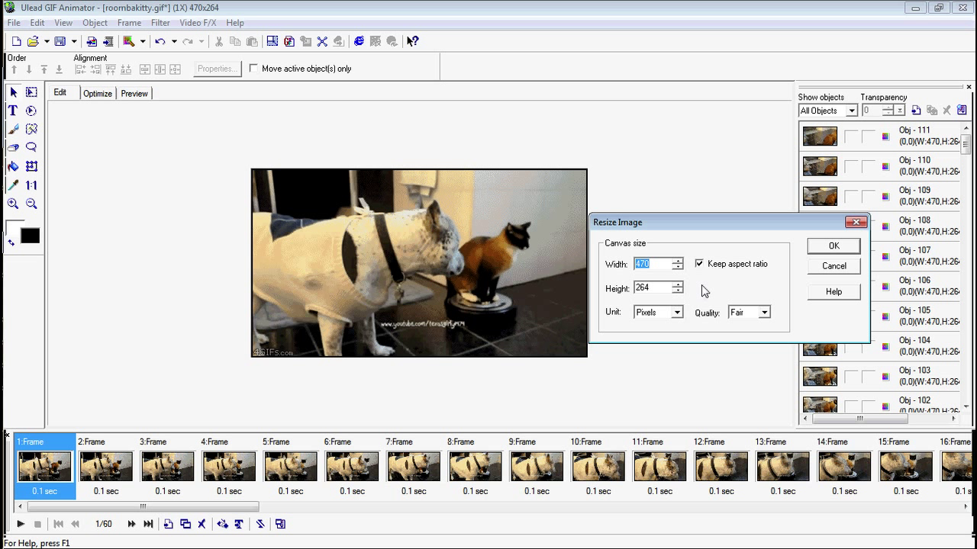
{"action": "type", "text": "300"}
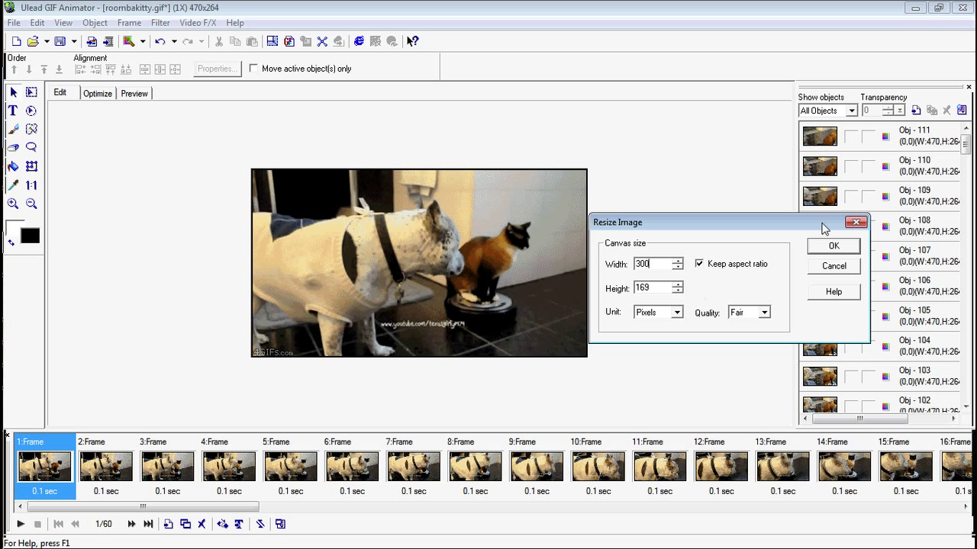
{"action": "mouse_move", "coordinate": [745, 322]}
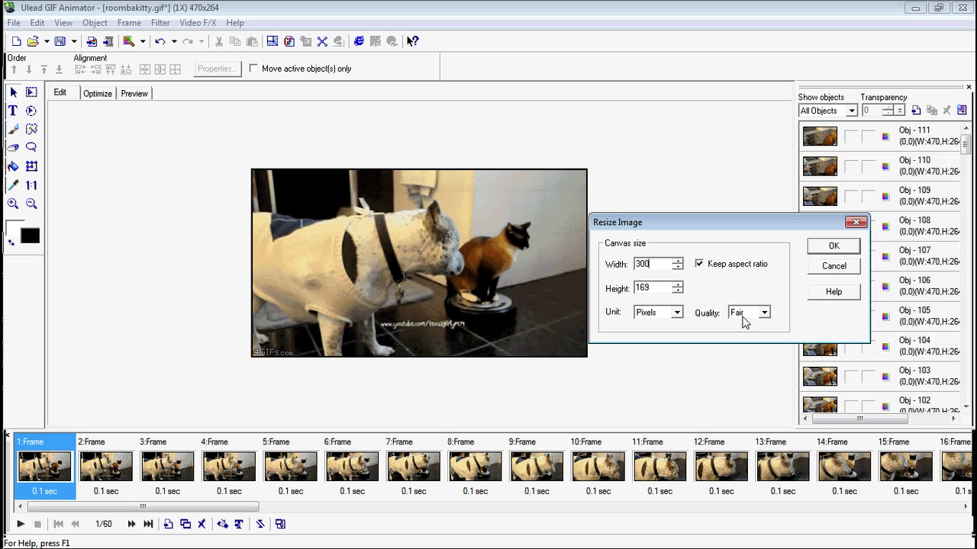
{"action": "left_click", "coordinate": [765, 312]}
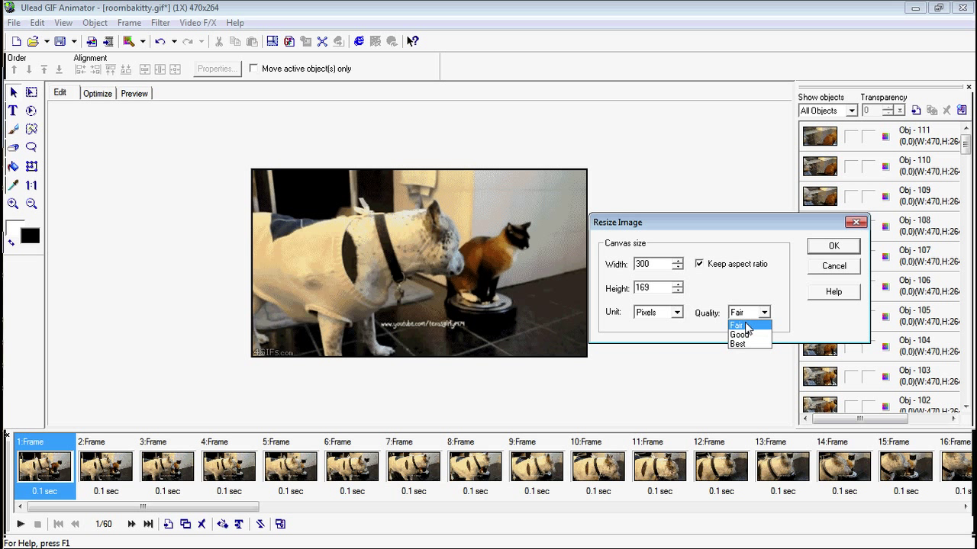
{"action": "left_click", "coordinate": [735, 325]}
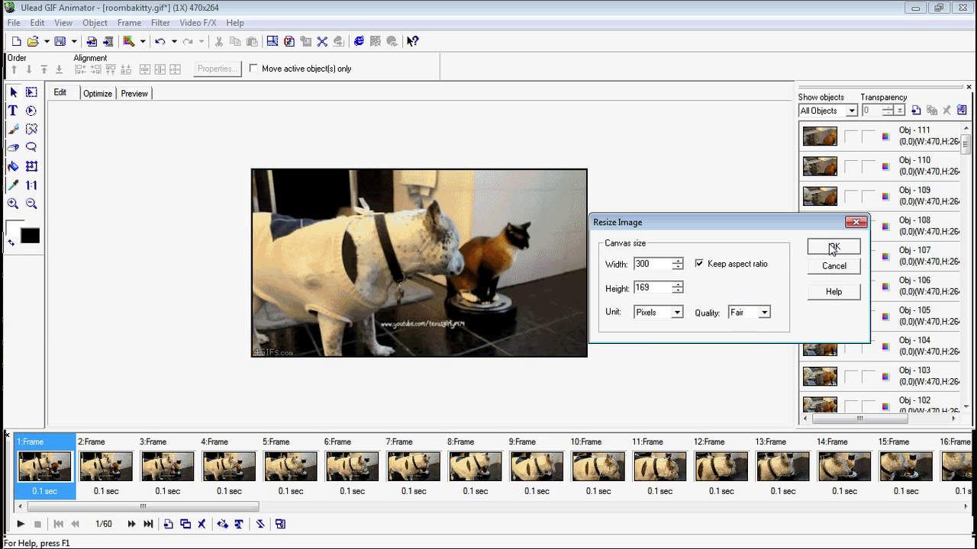
{"action": "left_click", "coordinate": [832, 246]}
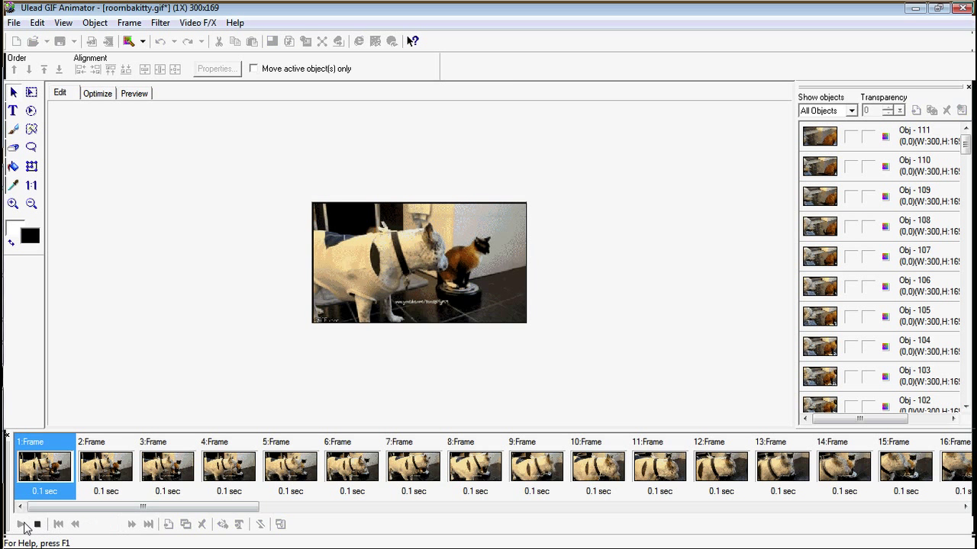
- Play the resized animation, then view the Optimize comparison showing about 1,024 KB compressed
{"action": "left_click", "coordinate": [22, 524]}
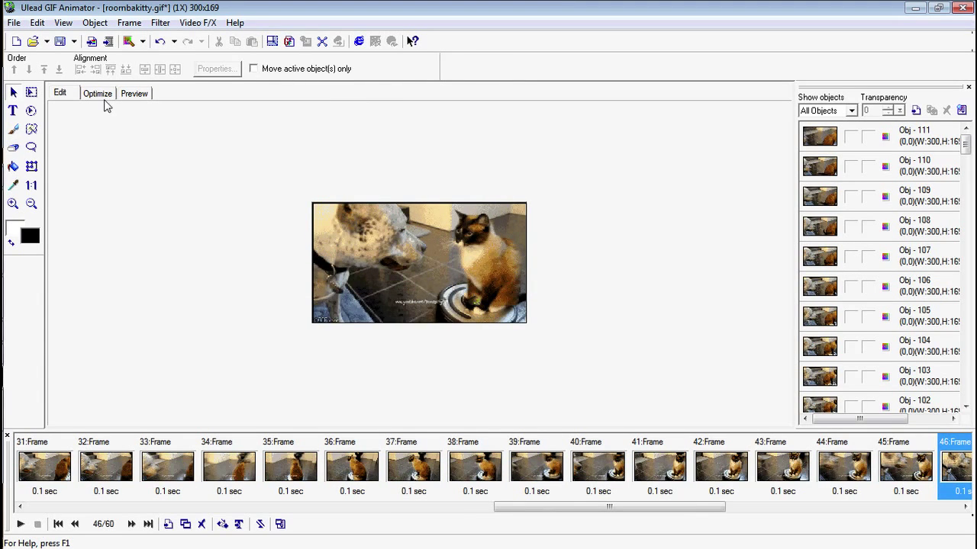
{"action": "left_click", "coordinate": [97, 93]}
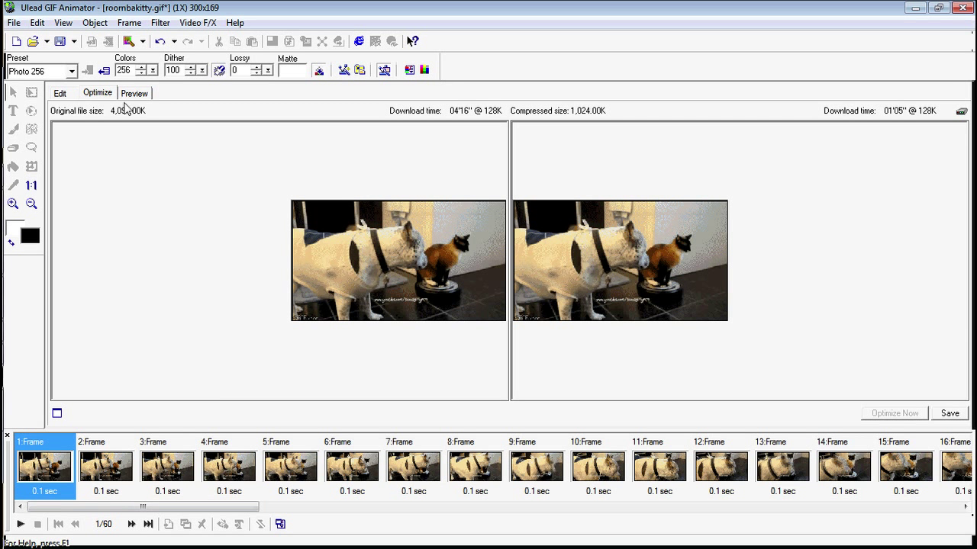
{"action": "mouse_move", "coordinate": [77, 73]}
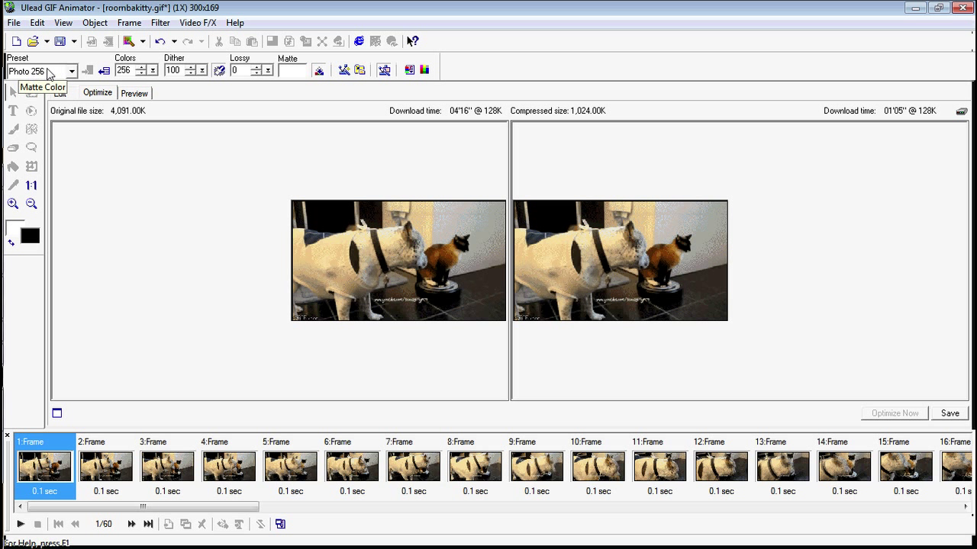
{"action": "left_click", "coordinate": [72, 71]}
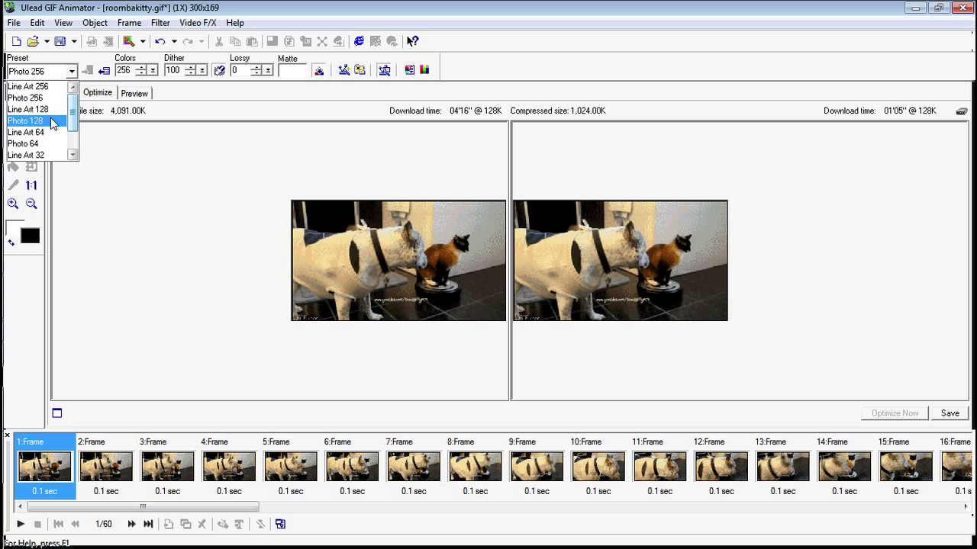
{"action": "mouse_move", "coordinate": [47, 122]}
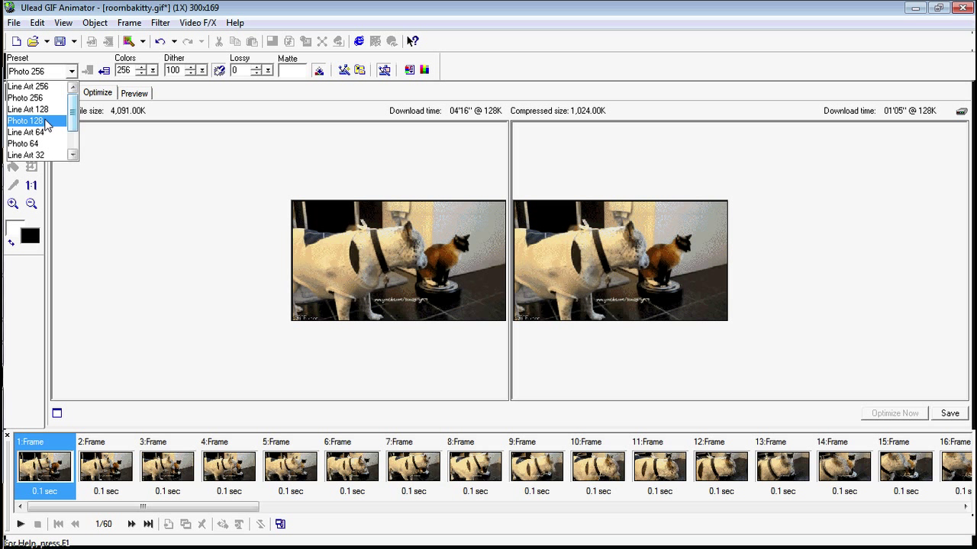
{"action": "left_click", "coordinate": [25, 120]}
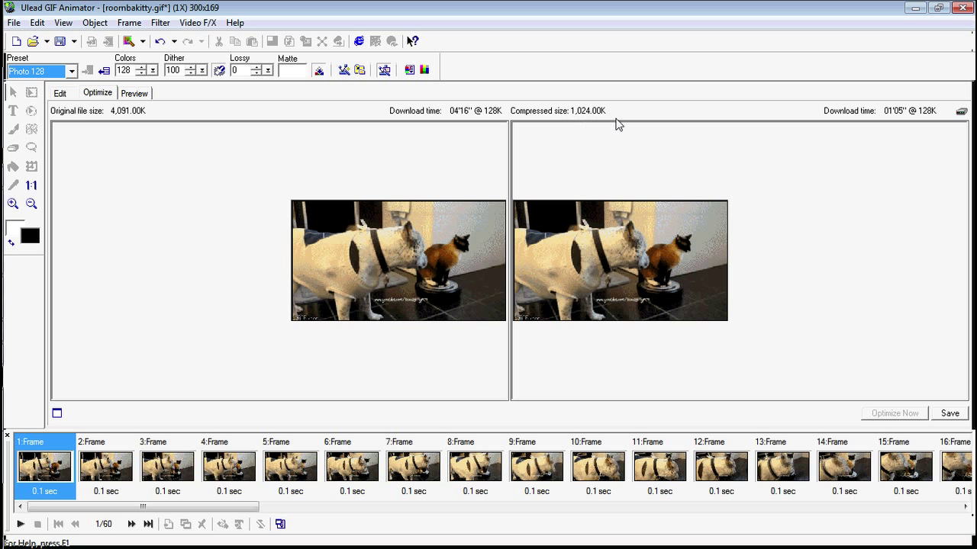
{"action": "left_click", "coordinate": [71, 71]}
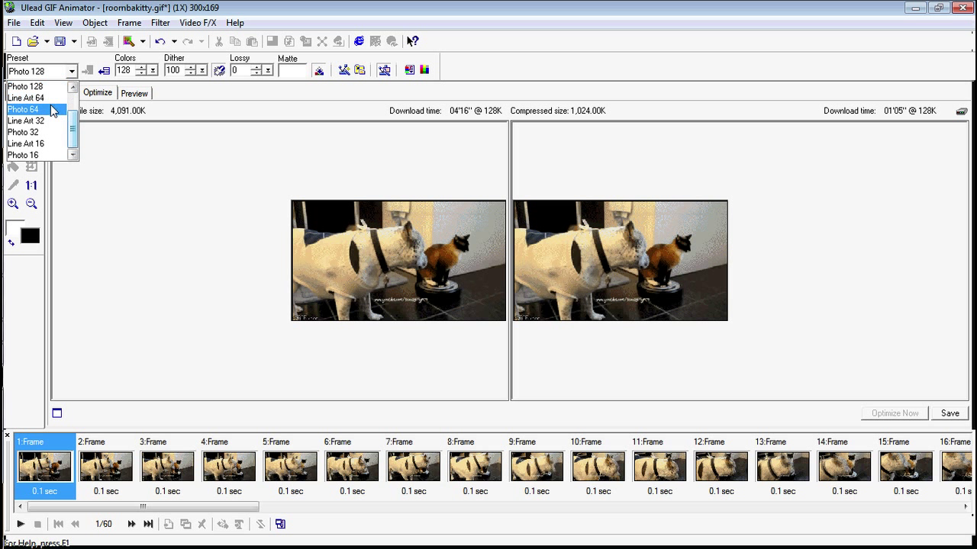
{"action": "left_click", "coordinate": [23, 109]}
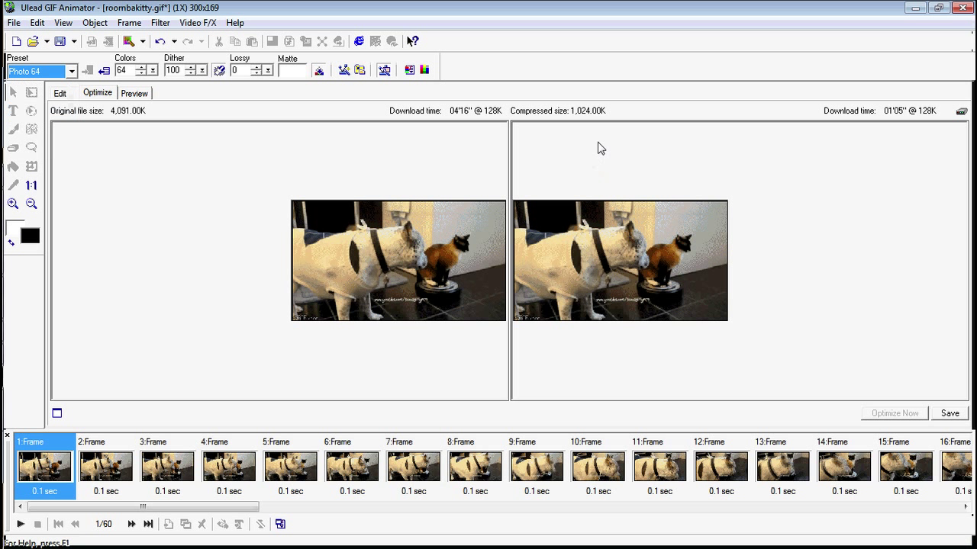
{"action": "left_click", "coordinate": [70, 71]}
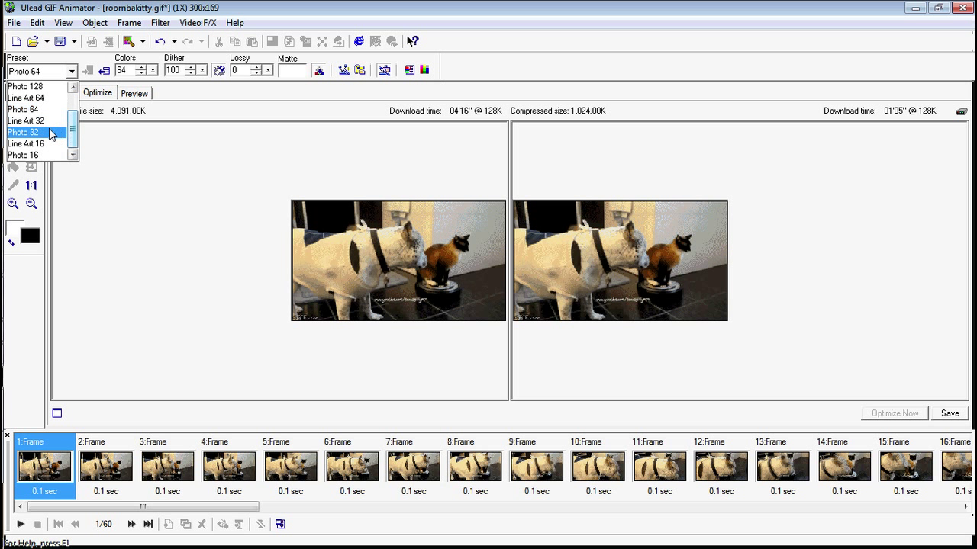
{"action": "left_click", "coordinate": [23, 132]}
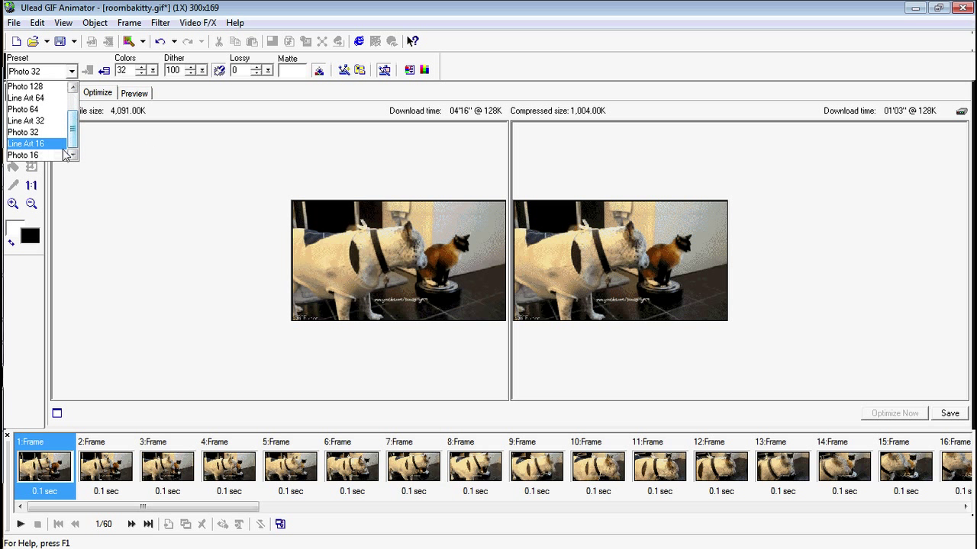
{"action": "left_click", "coordinate": [24, 155]}
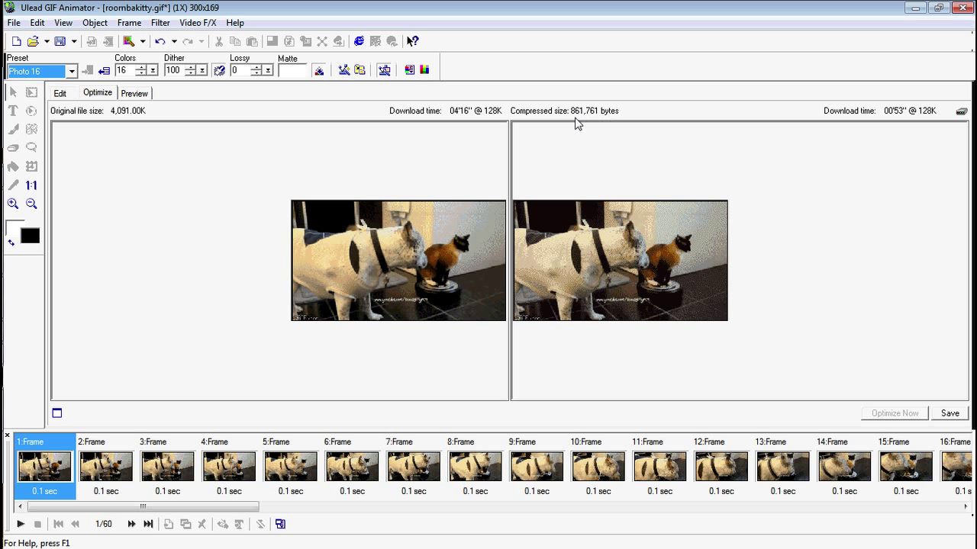
{"action": "mouse_move", "coordinate": [643, 142]}
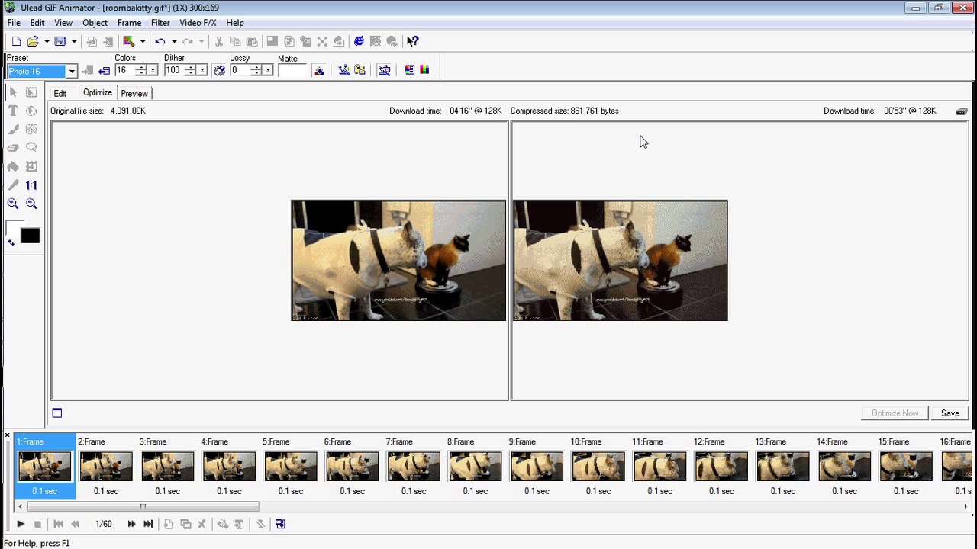
{"action": "mouse_move", "coordinate": [651, 135]}
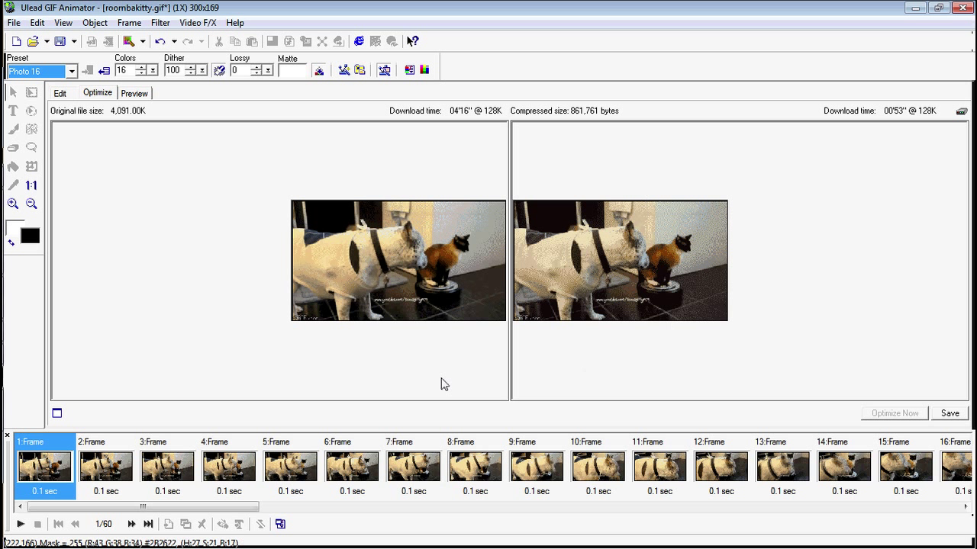
{"action": "mouse_move", "coordinate": [730, 217]}
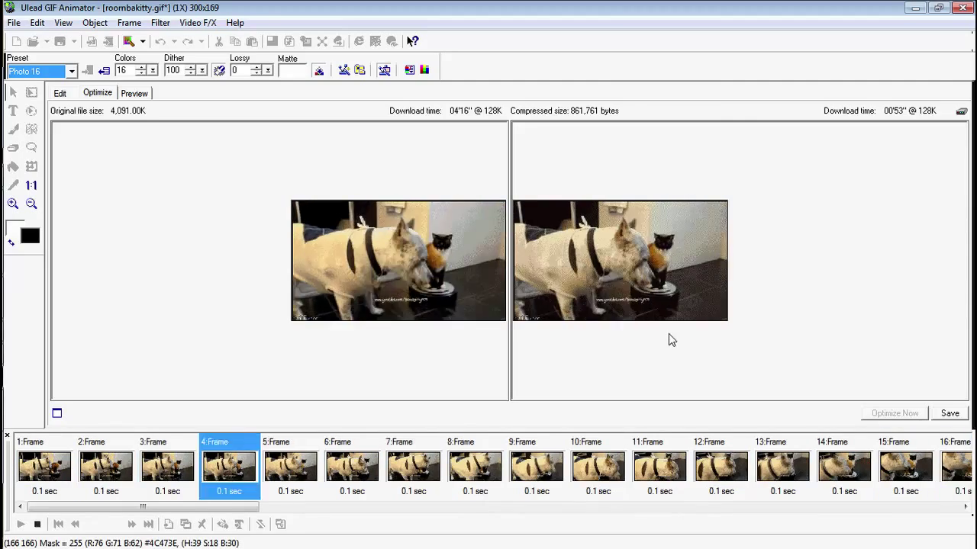
{"action": "left_click", "coordinate": [21, 524]}
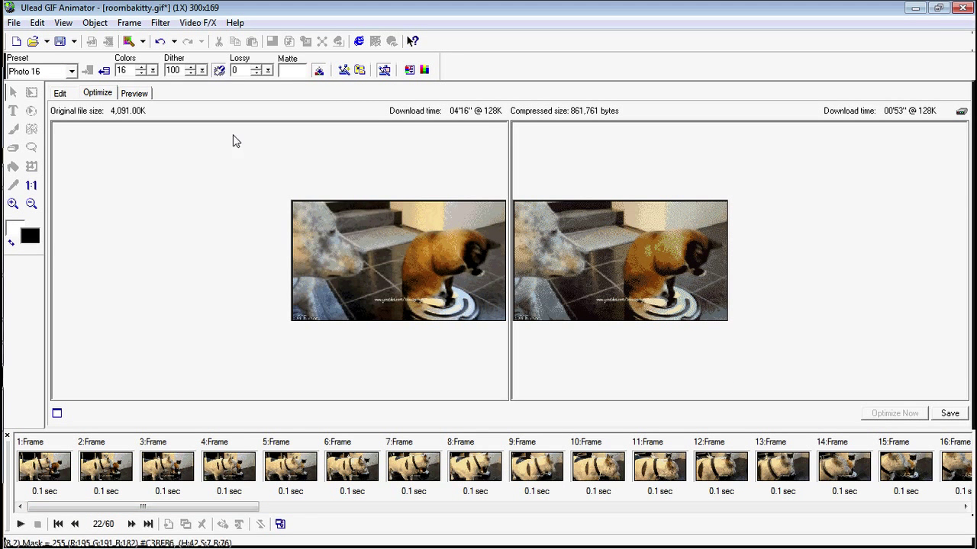
{"action": "mouse_move", "coordinate": [198, 103]}
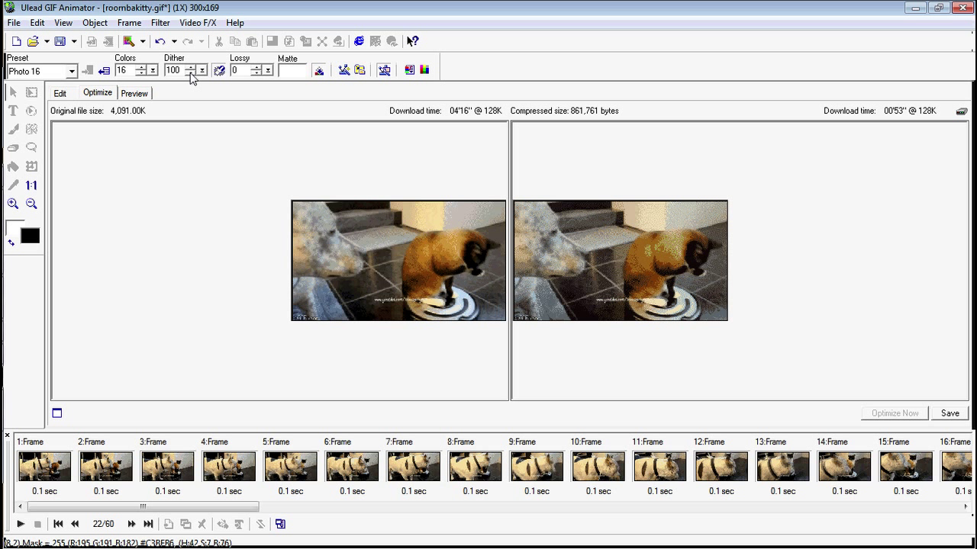
{"action": "mouse_move", "coordinate": [199, 80]}
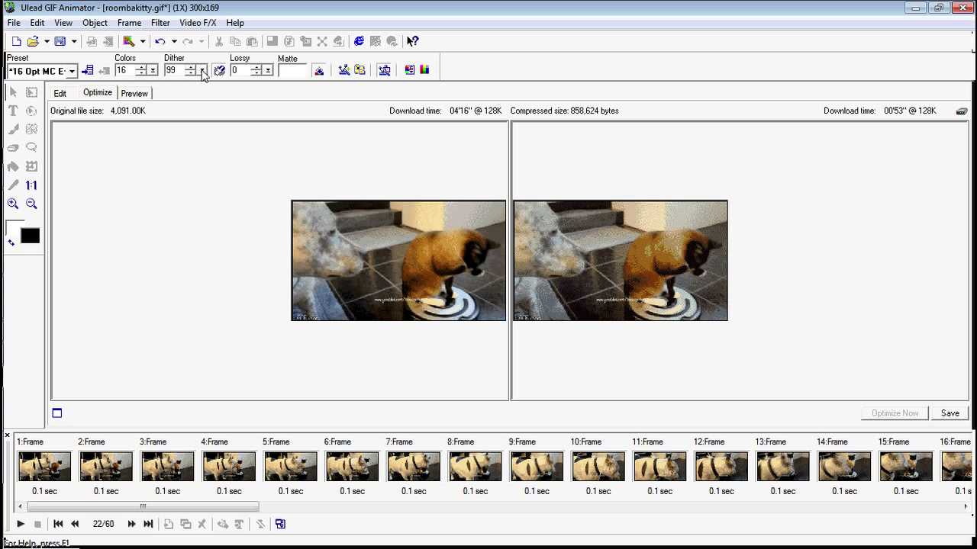
- Lower dither from 100 to 0, then play and stop the preview
{"action": "left_click", "coordinate": [198, 66]}
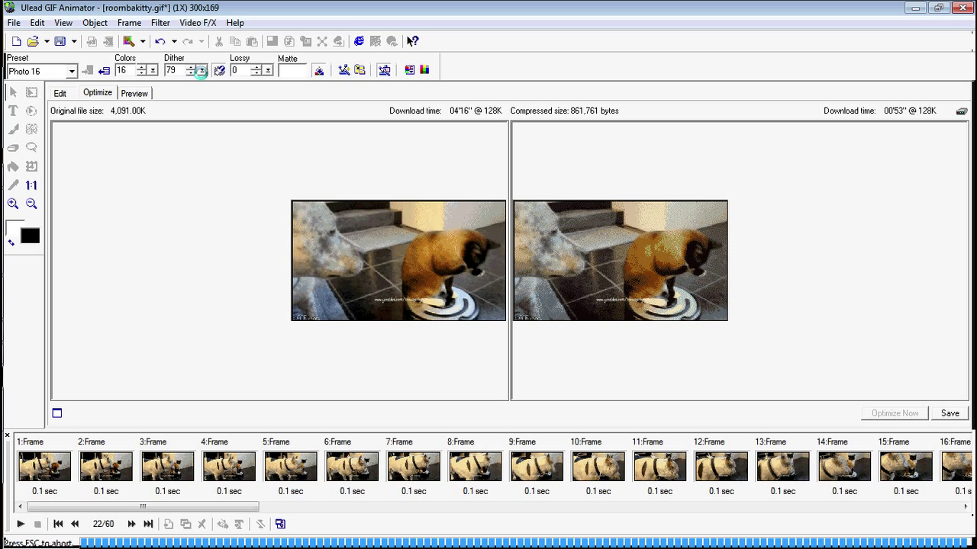
{"action": "left_click", "coordinate": [41, 71]}
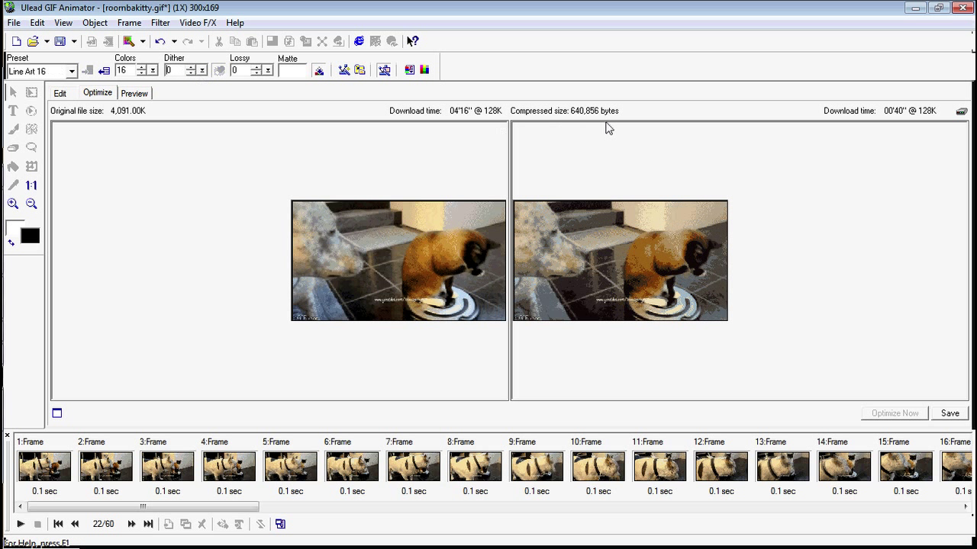
{"action": "mouse_move", "coordinate": [173, 418]}
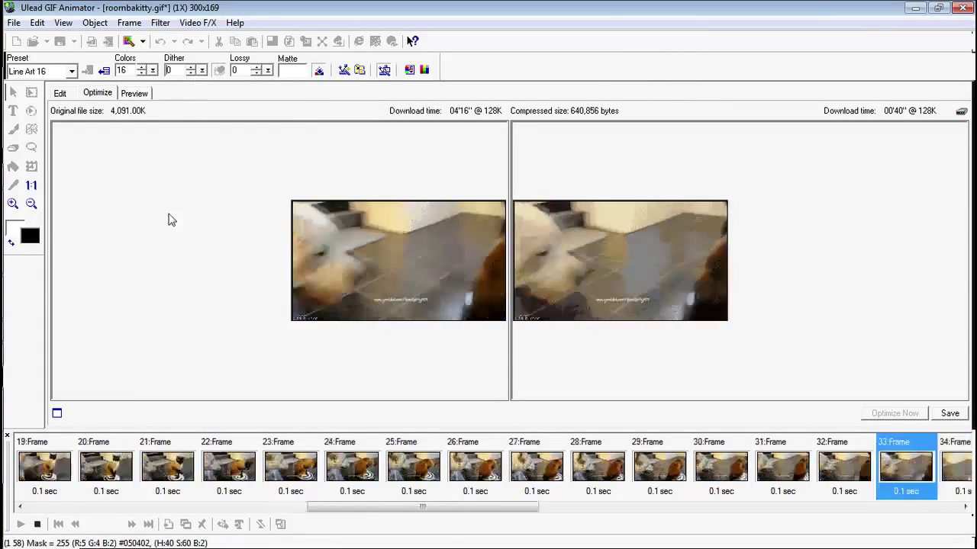
{"action": "left_click", "coordinate": [36, 524]}
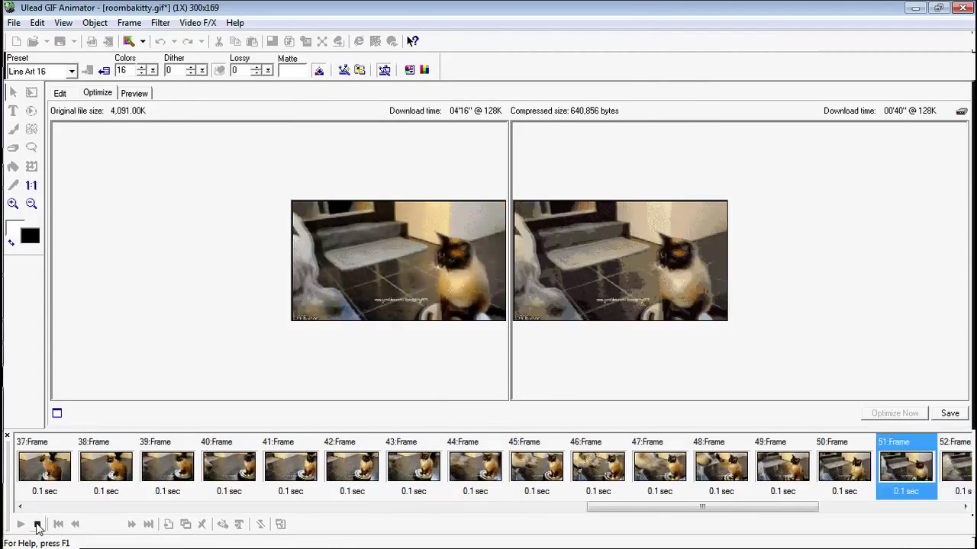
{"action": "left_click", "coordinate": [20, 524]}
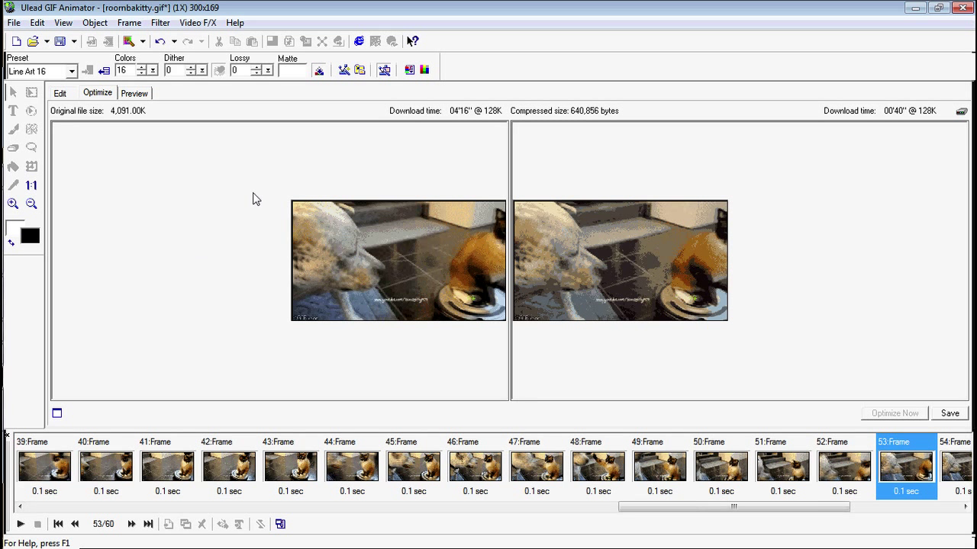
{"action": "mouse_move", "coordinate": [267, 187]}
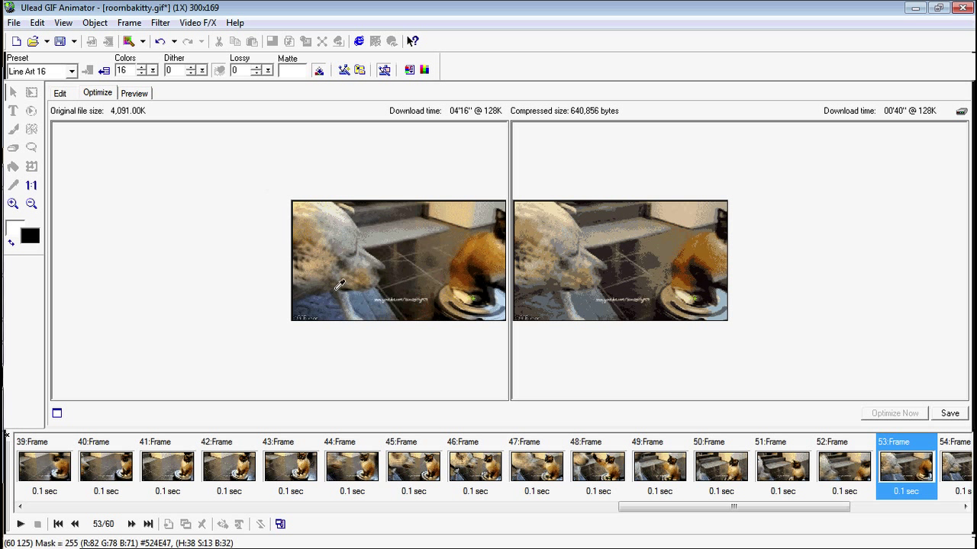
{"action": "mouse_move", "coordinate": [653, 322]}
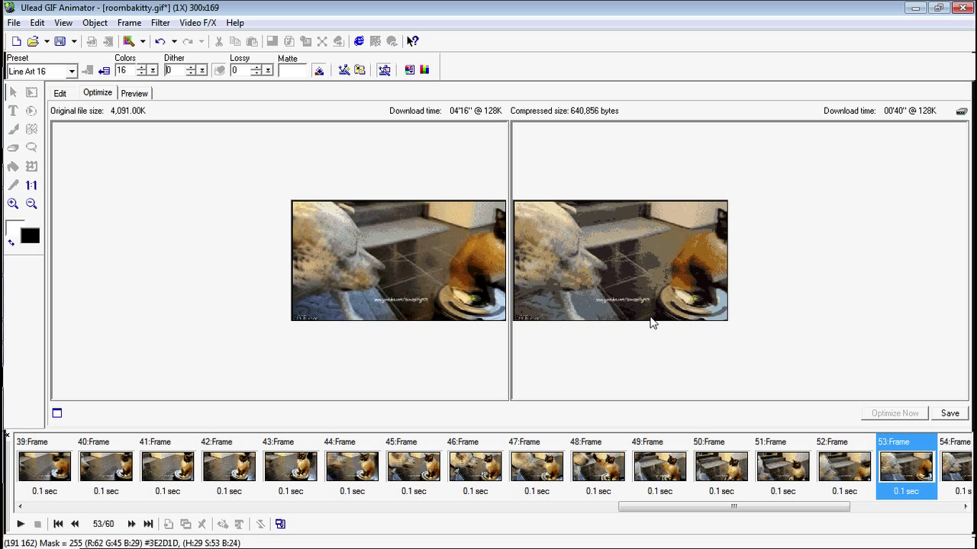
{"action": "mouse_move", "coordinate": [659, 284]}
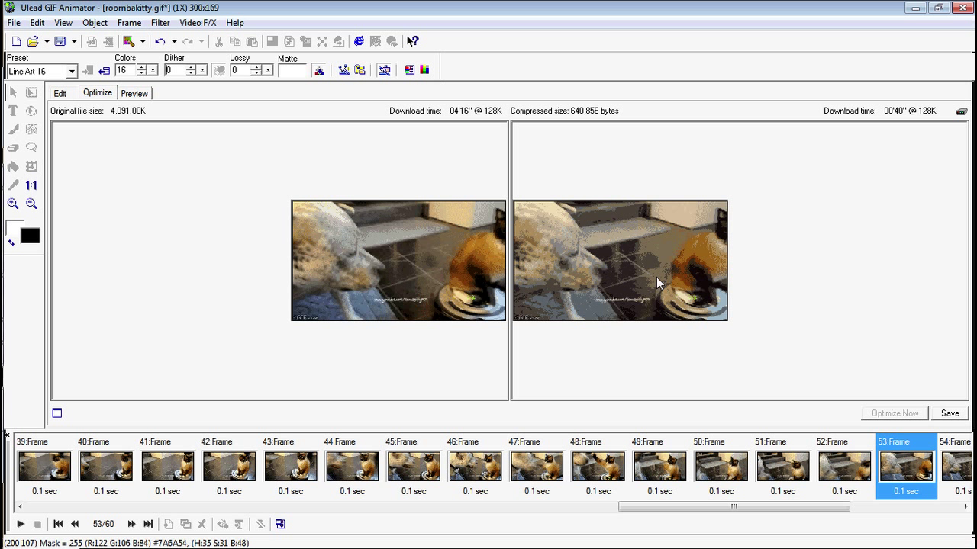
{"action": "mouse_move", "coordinate": [685, 277]}
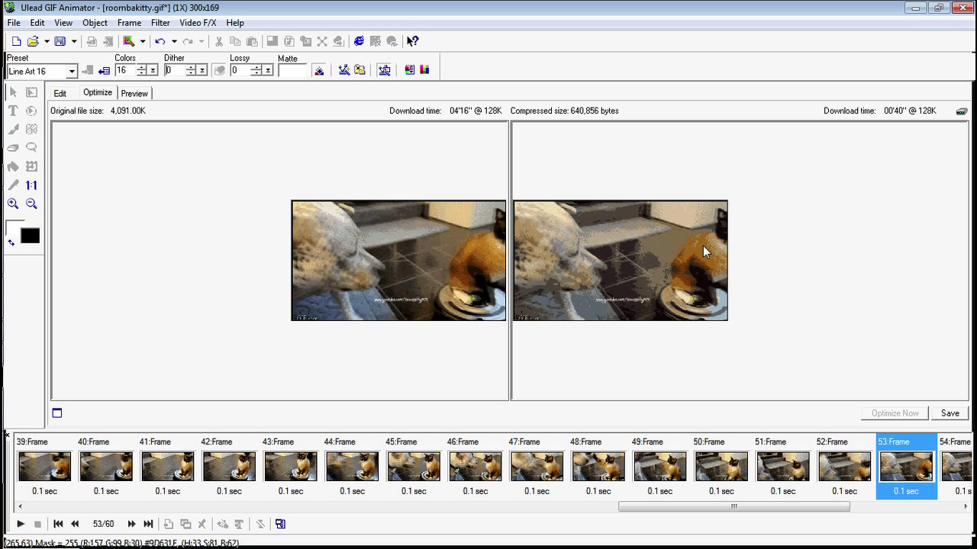
{"action": "mouse_move", "coordinate": [624, 273]}
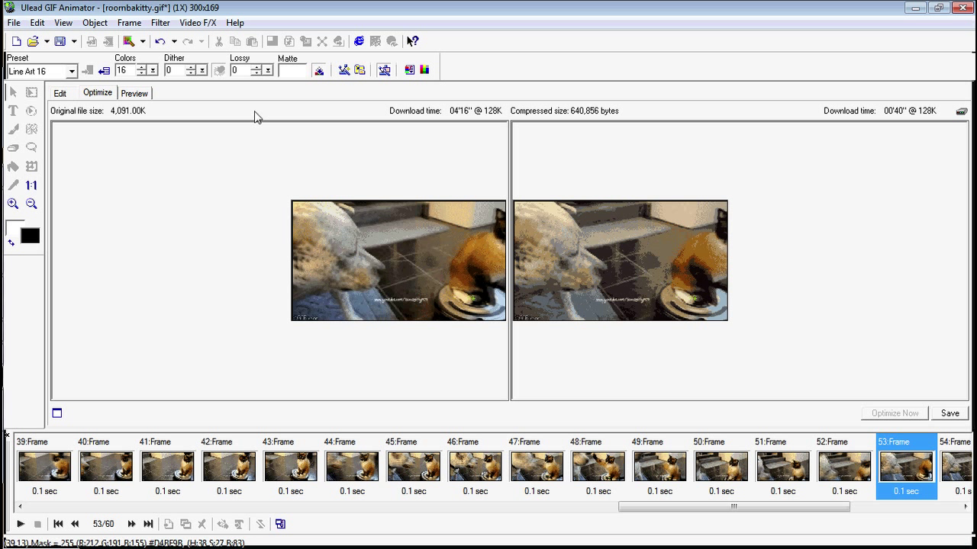
{"action": "mouse_move", "coordinate": [273, 100]}
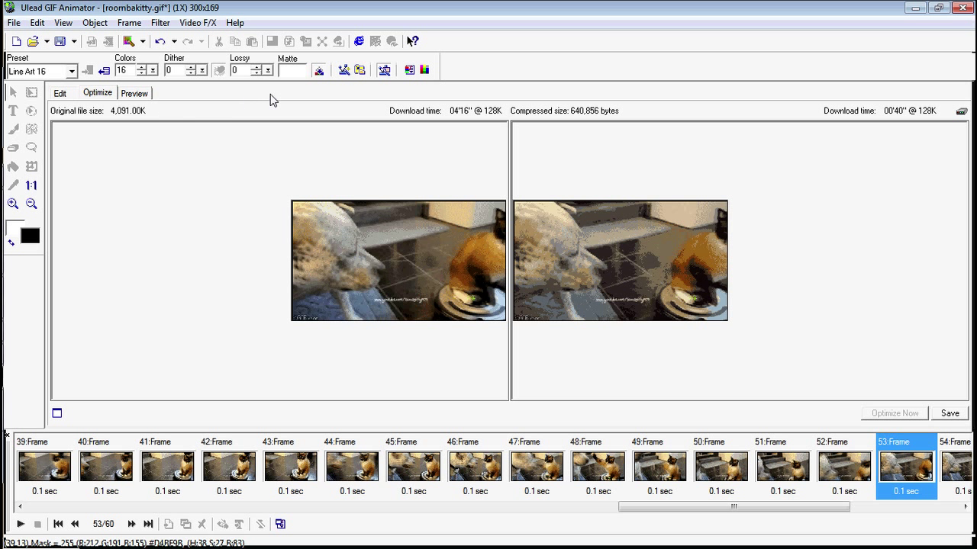
{"action": "mouse_move", "coordinate": [248, 90]}
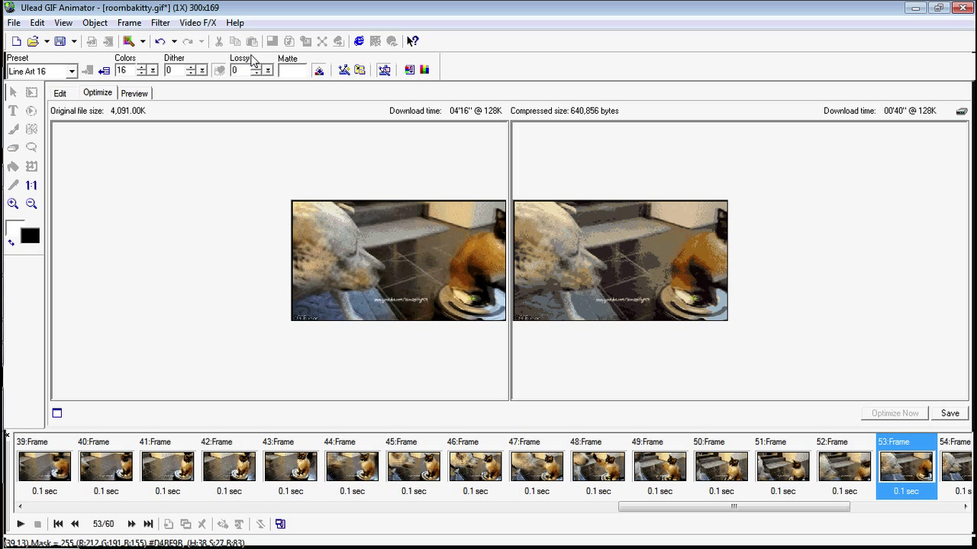
{"action": "mouse_move", "coordinate": [266, 134]}
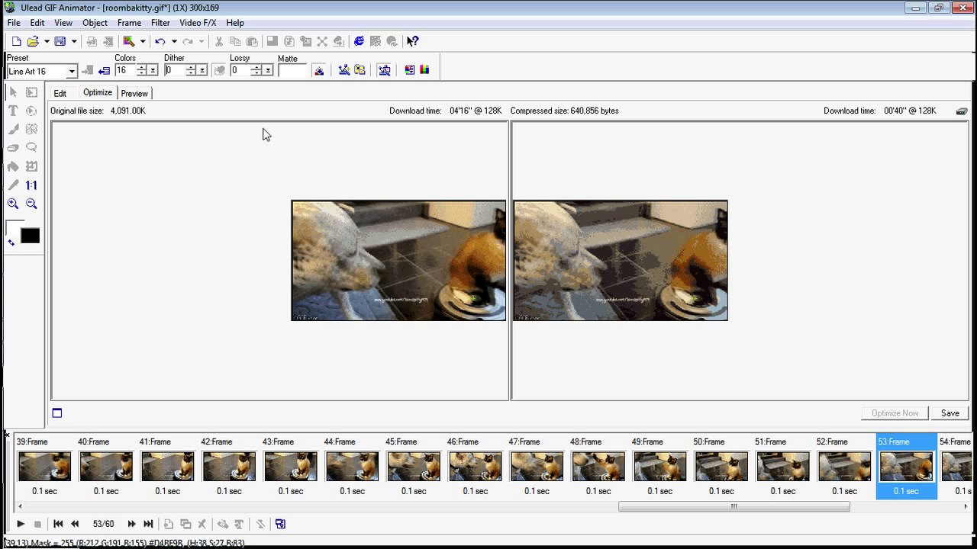
{"action": "mouse_move", "coordinate": [266, 90]}
{"action": "type", "text": "1"}
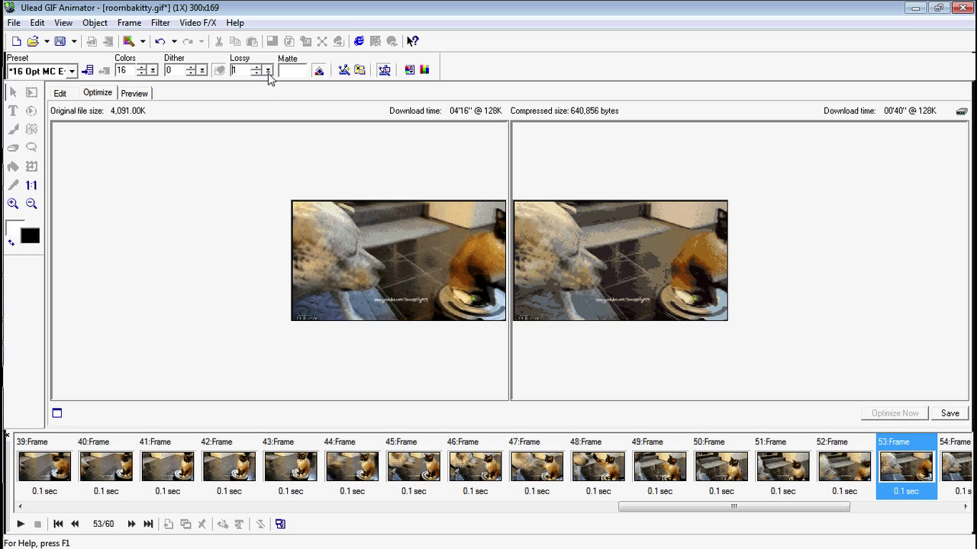
- Raise lossy compression toward 33 and work in the frame panel
{"action": "left_click", "coordinate": [267, 67]}
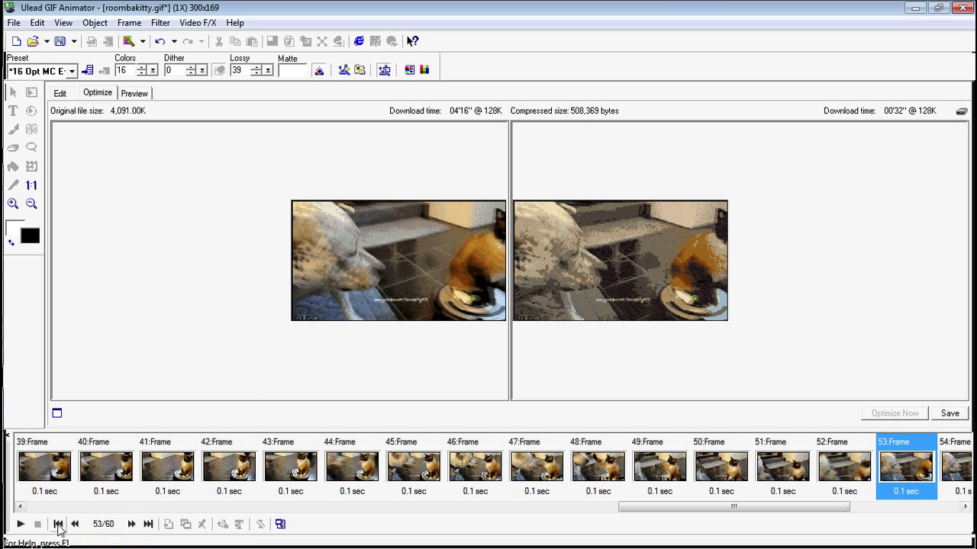
{"action": "left_click", "coordinate": [58, 524]}
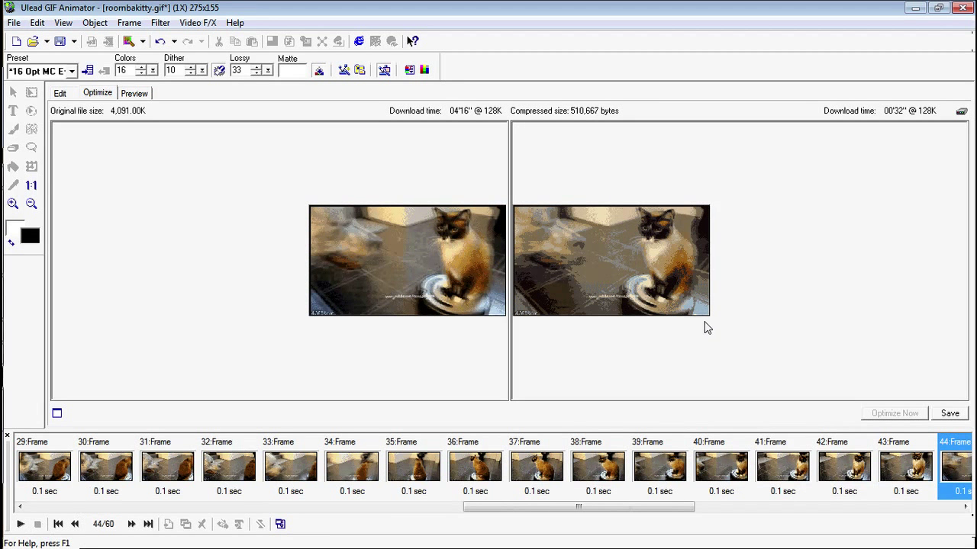
{"action": "mouse_move", "coordinate": [697, 286]}
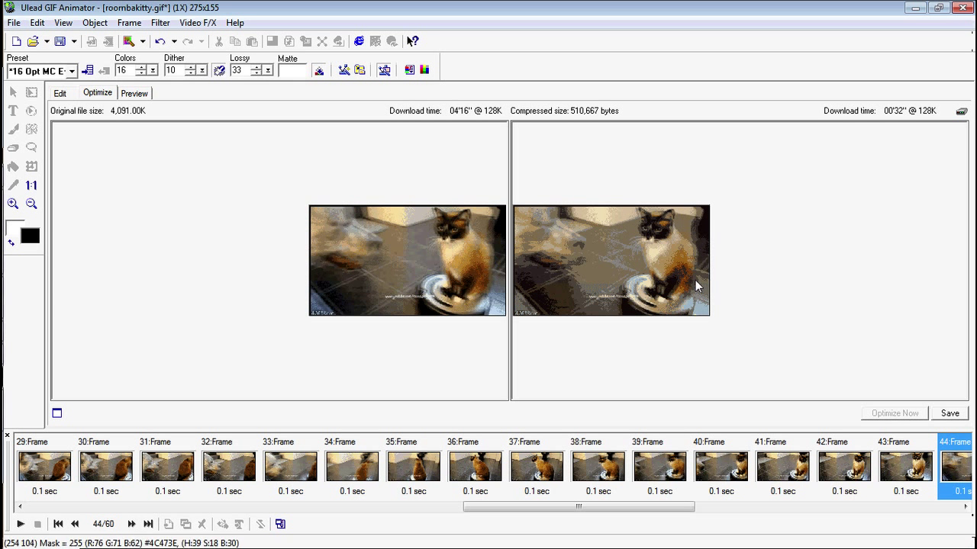
{"action": "mouse_move", "coordinate": [691, 281]}
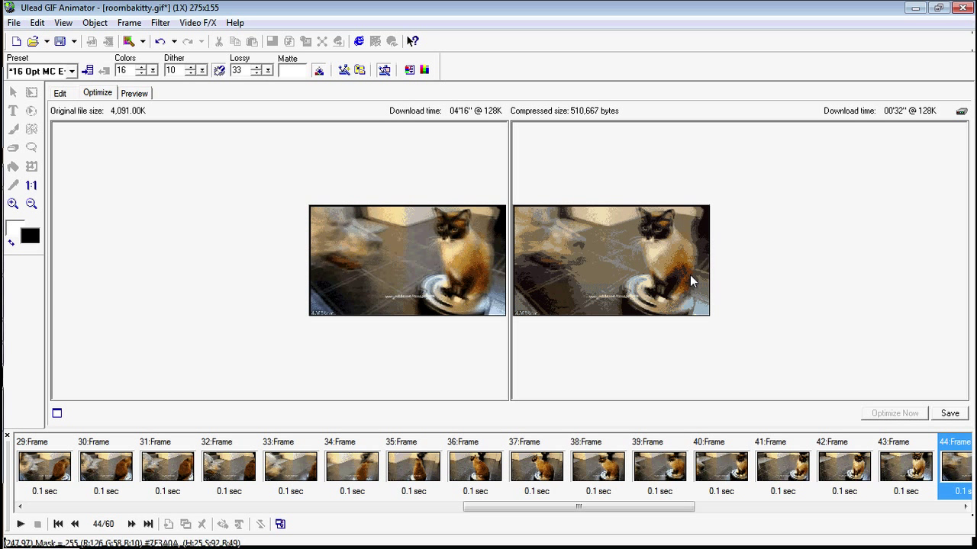
{"action": "mouse_move", "coordinate": [610, 257]}
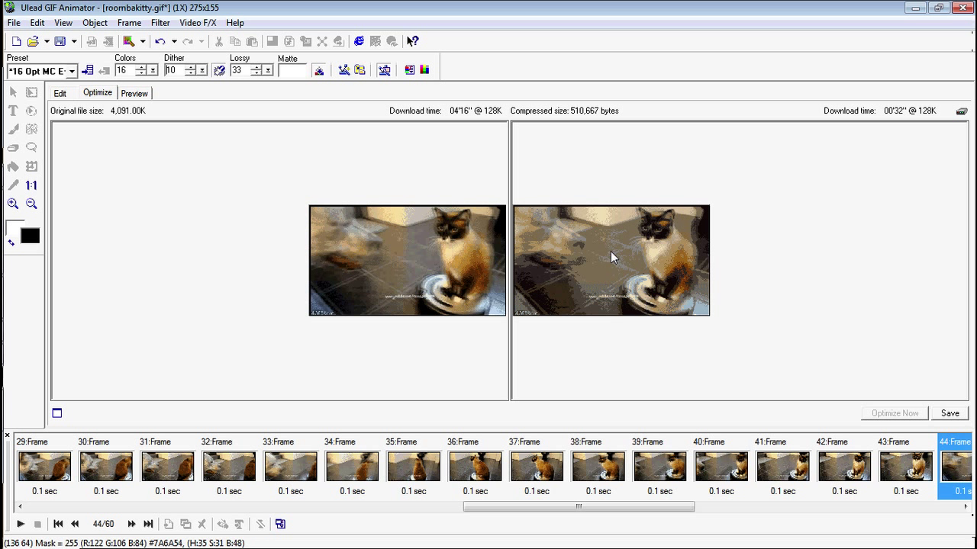
{"action": "mouse_move", "coordinate": [788, 173]}
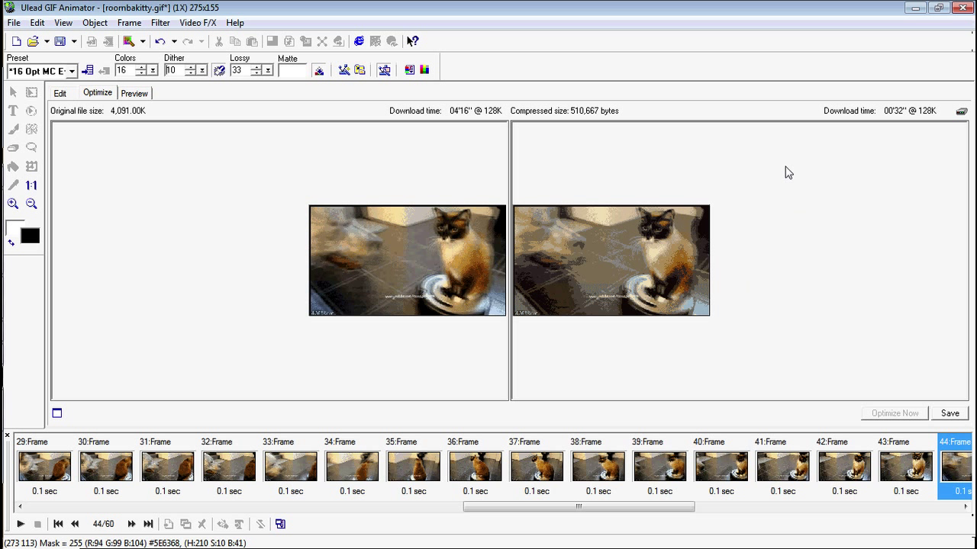
{"action": "mouse_move", "coordinate": [608, 287]}
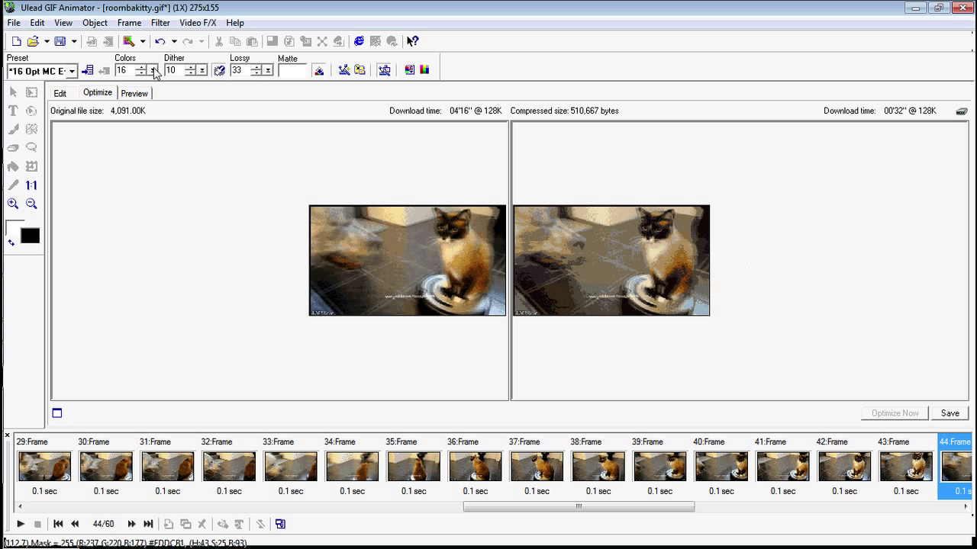
- Save the animation as roombakitty2.gif on the Desktop via Save As GIF File
{"action": "left_click", "coordinate": [13, 23]}
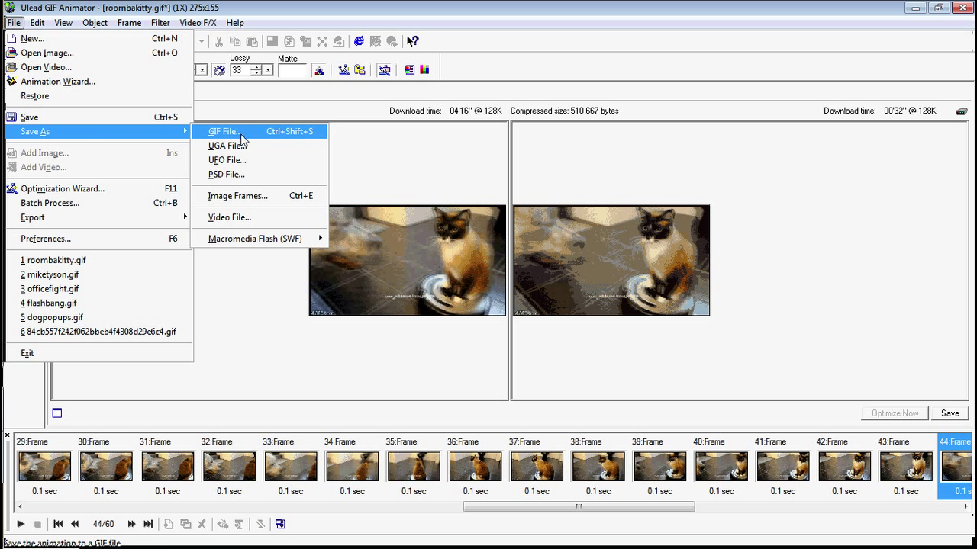
{"action": "left_click", "coordinate": [224, 131]}
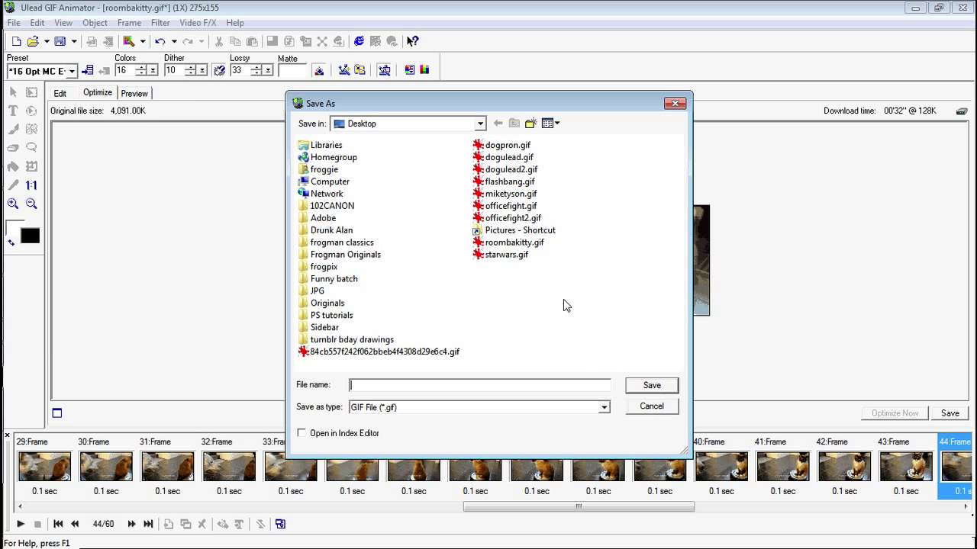
{"action": "left_click", "coordinate": [515, 242]}
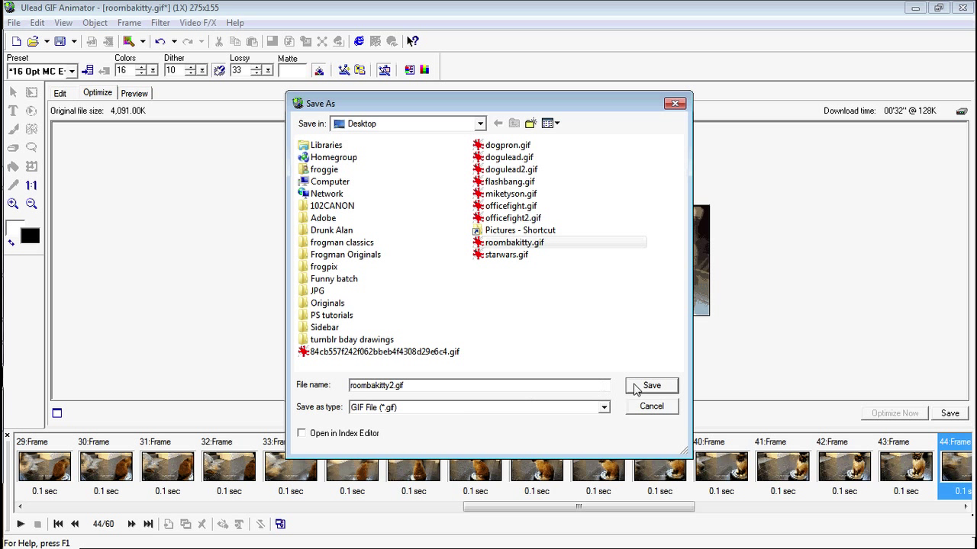
{"action": "left_click", "coordinate": [650, 385]}
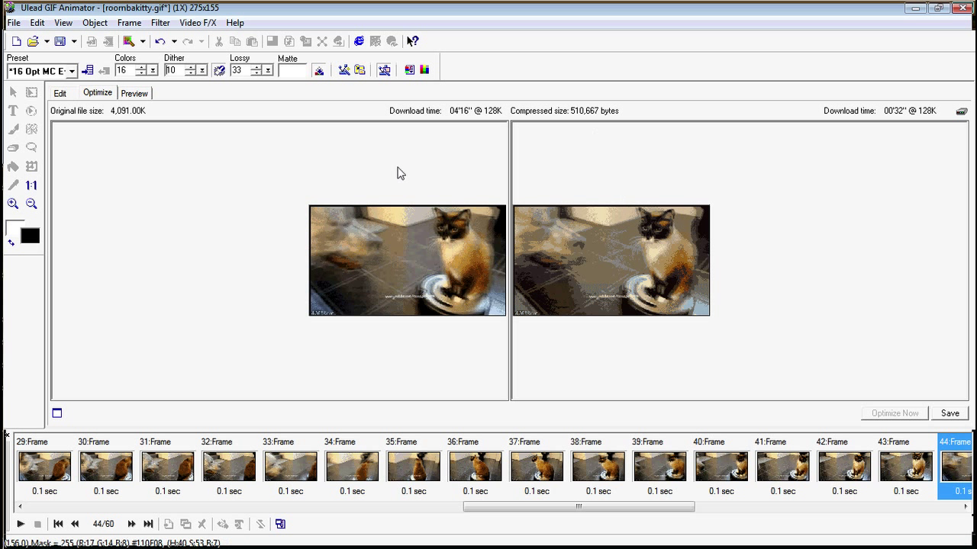
{"action": "mouse_move", "coordinate": [595, 340]}
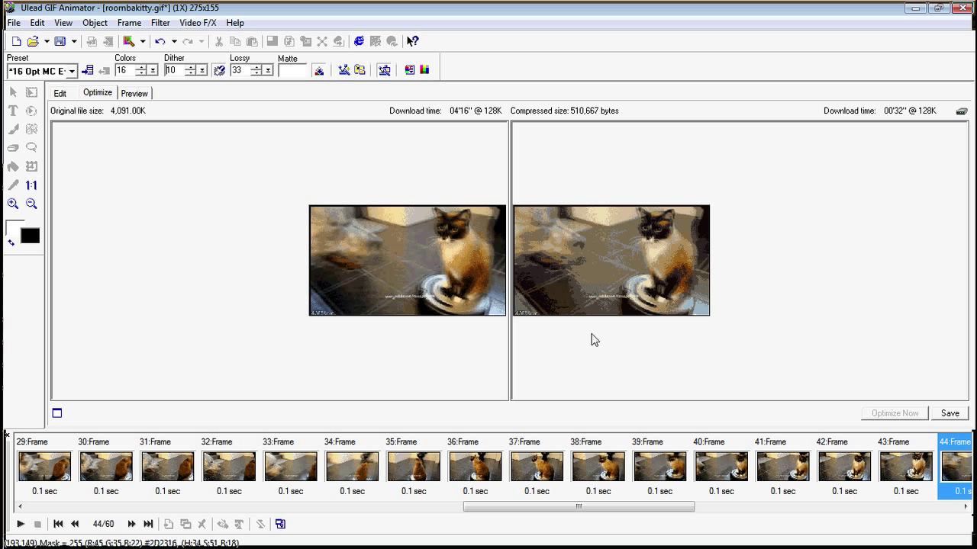